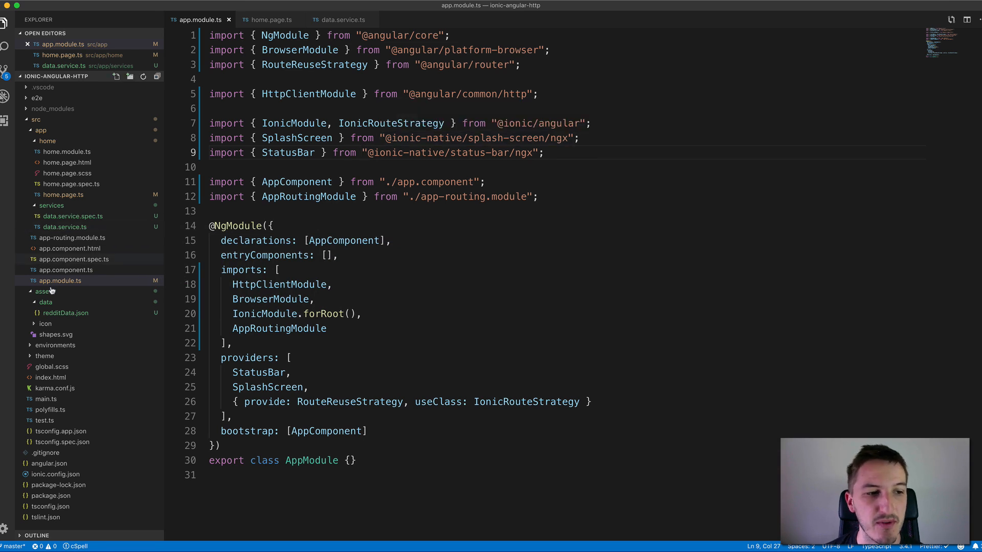
Reveal the assets data folder and inspect the first post's kind field in redditData.json
click(45, 291)
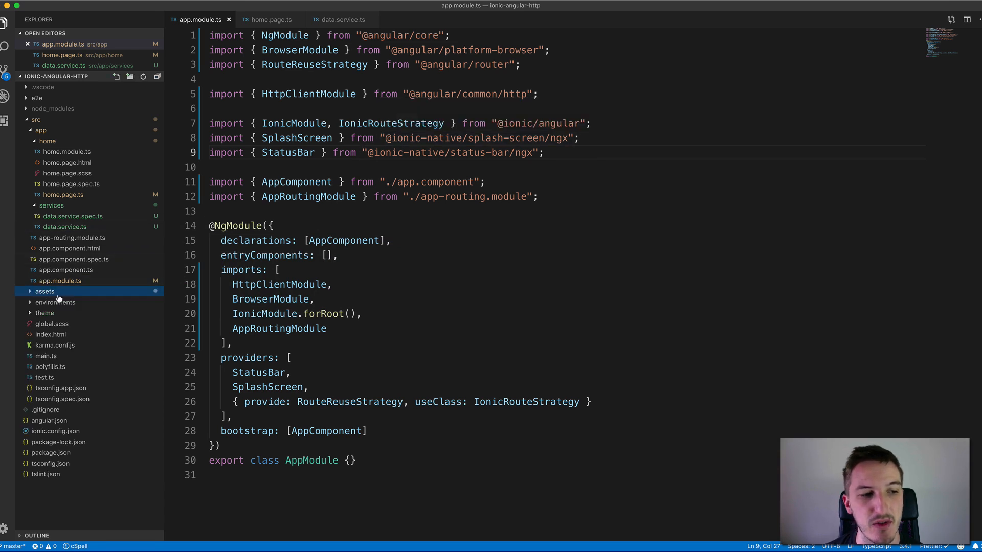
click(45, 291)
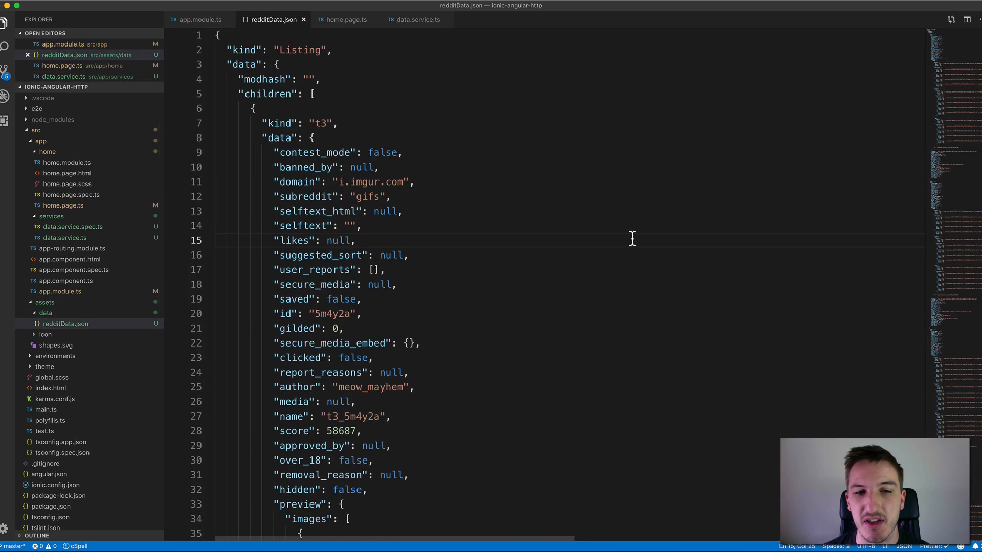
mouse_move(497, 193)
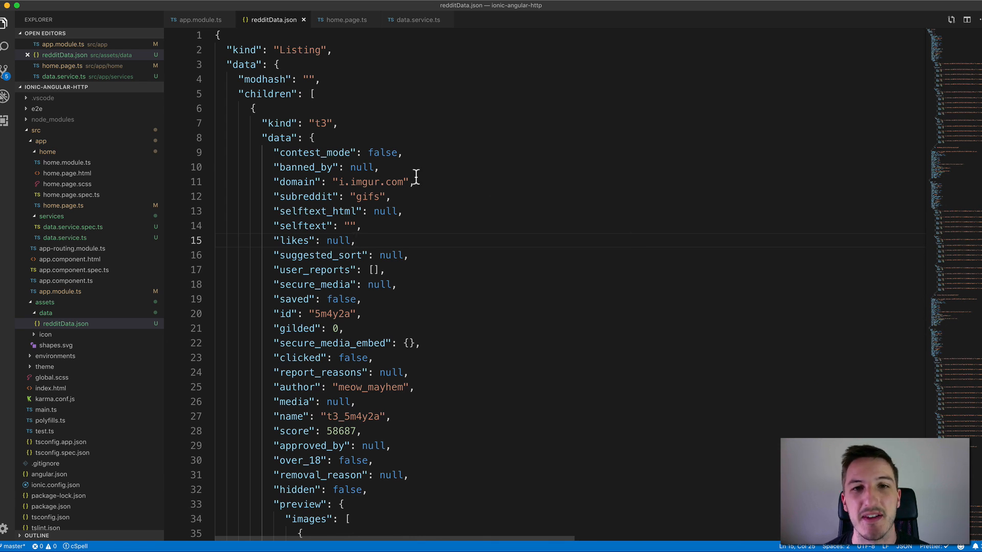
mouse_move(459, 178)
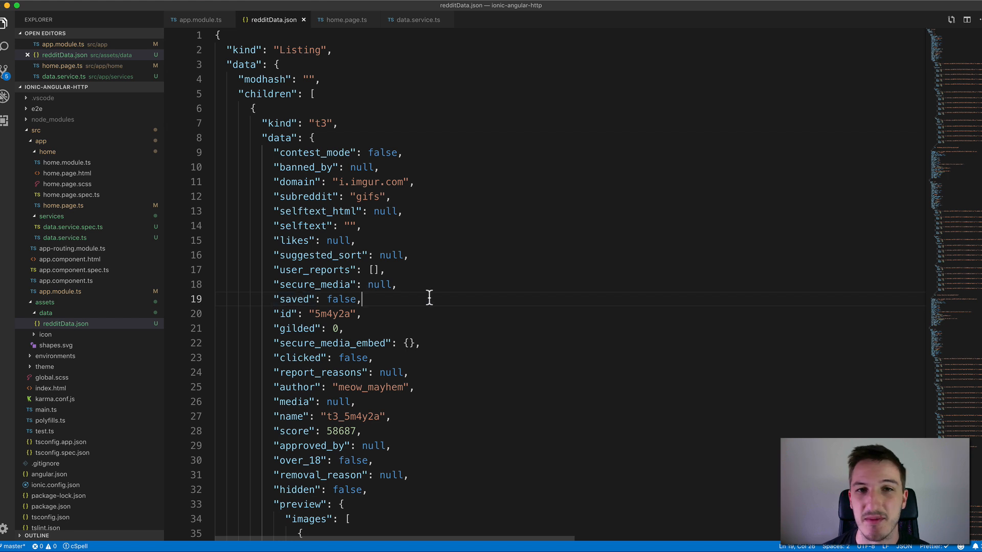
mouse_move(422, 300)
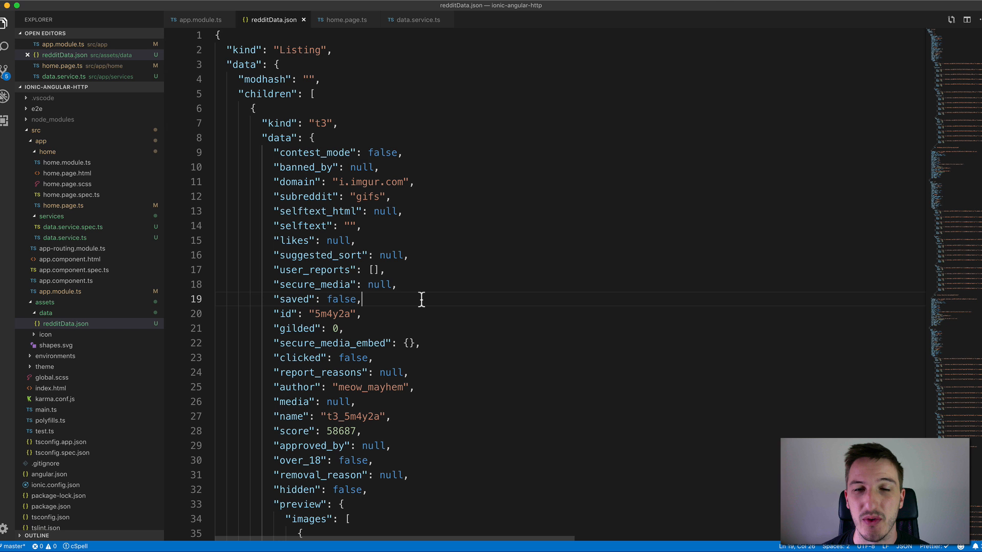
mouse_move(401, 350)
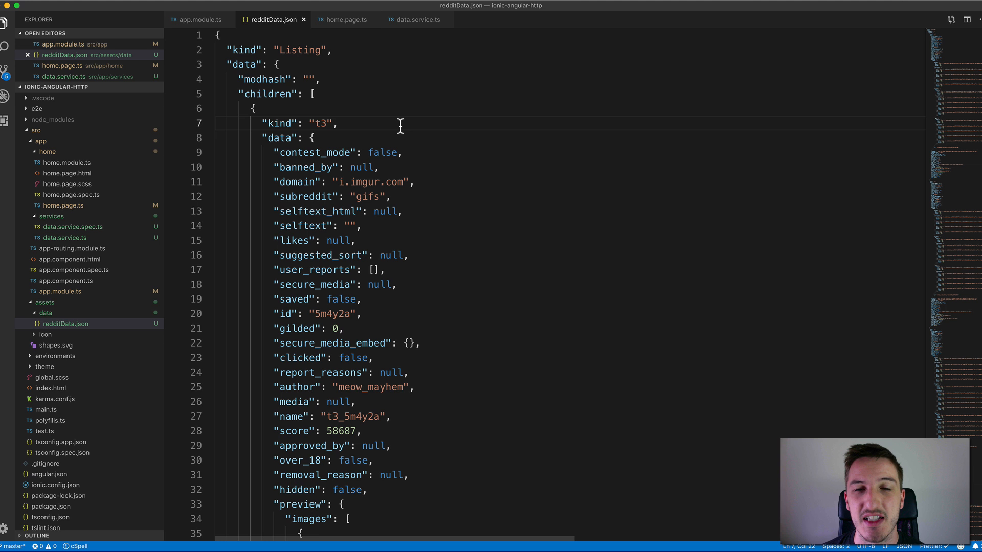
click(338, 124)
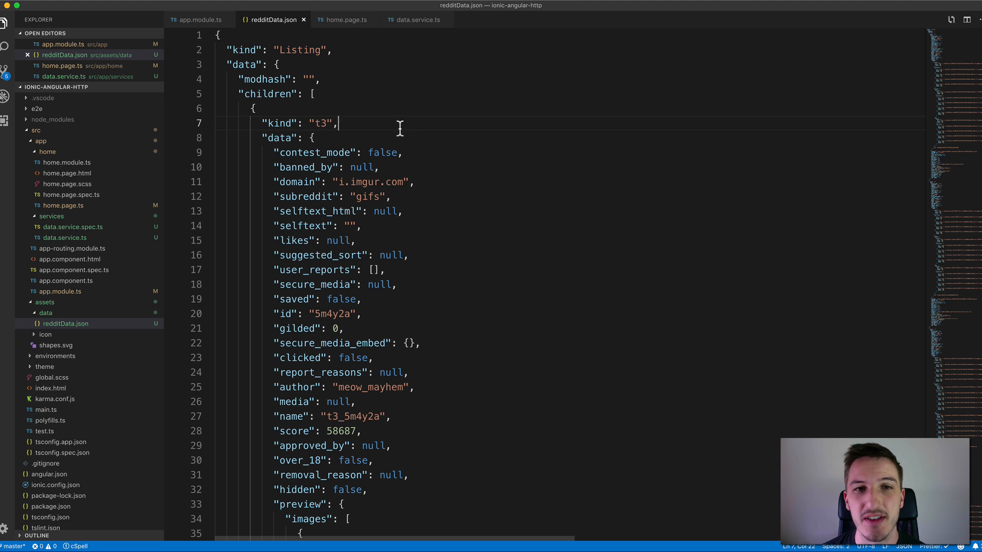
mouse_move(403, 129)
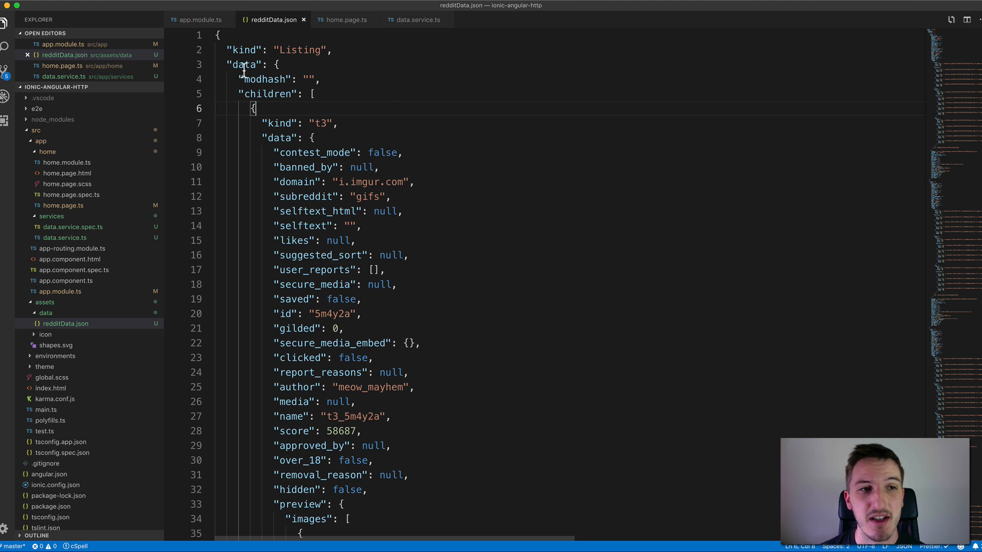
click(200, 20)
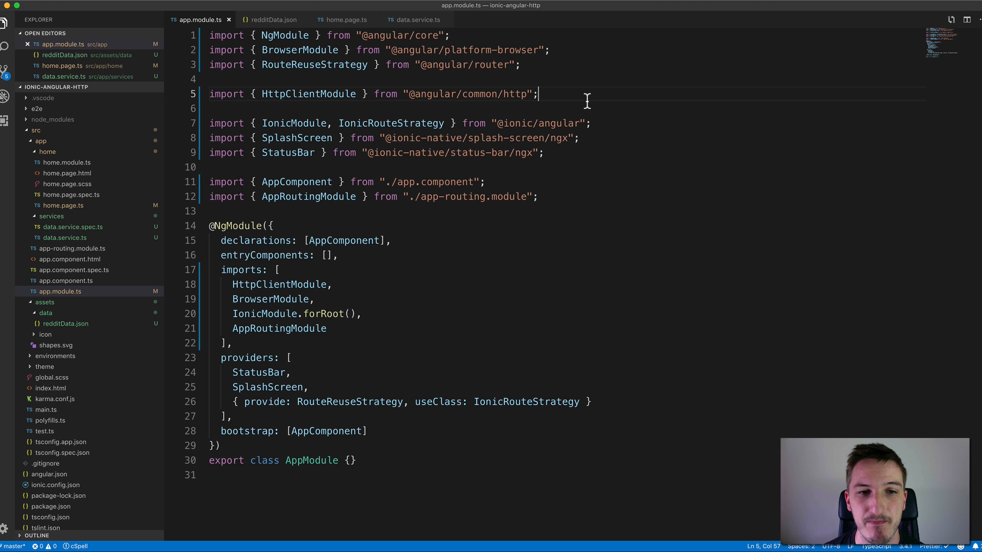
mouse_move(583, 100)
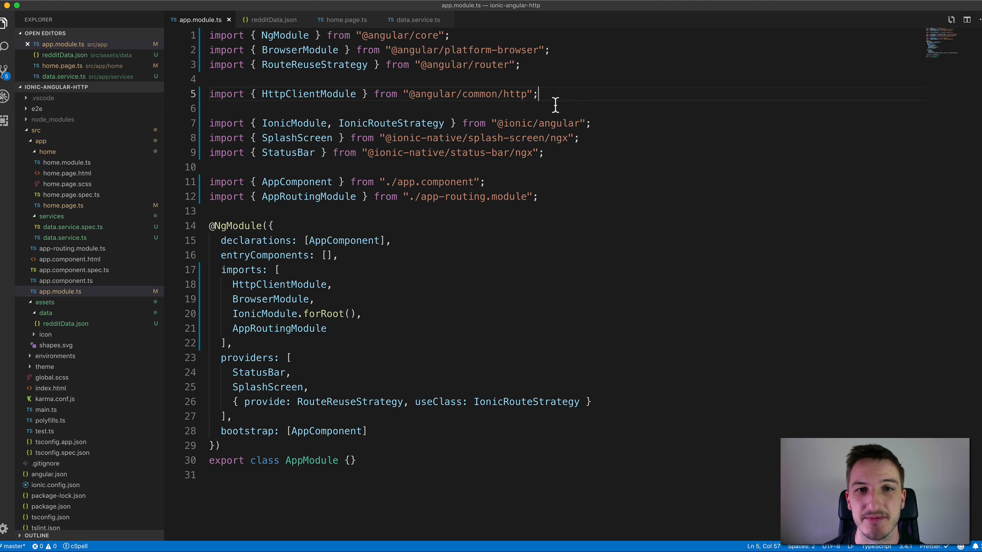
Highlight HttpClientModule in the app.module.ts import line and the imports array
click(212, 79)
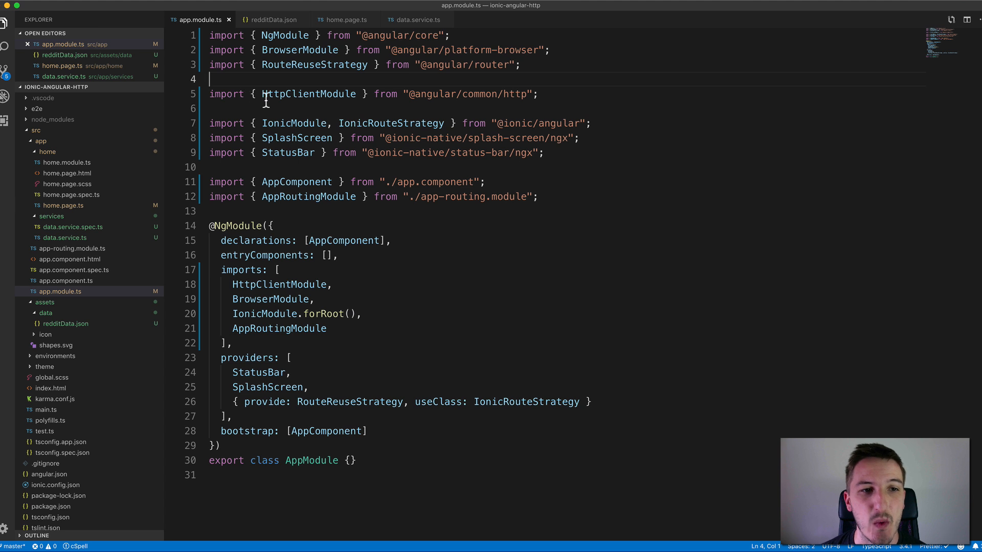
double_click(308, 94)
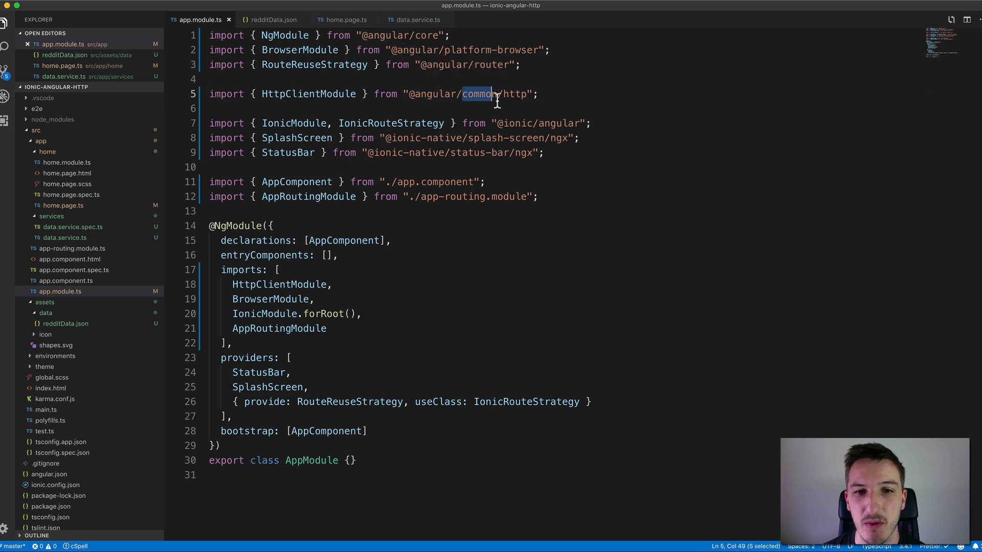
click(537, 94)
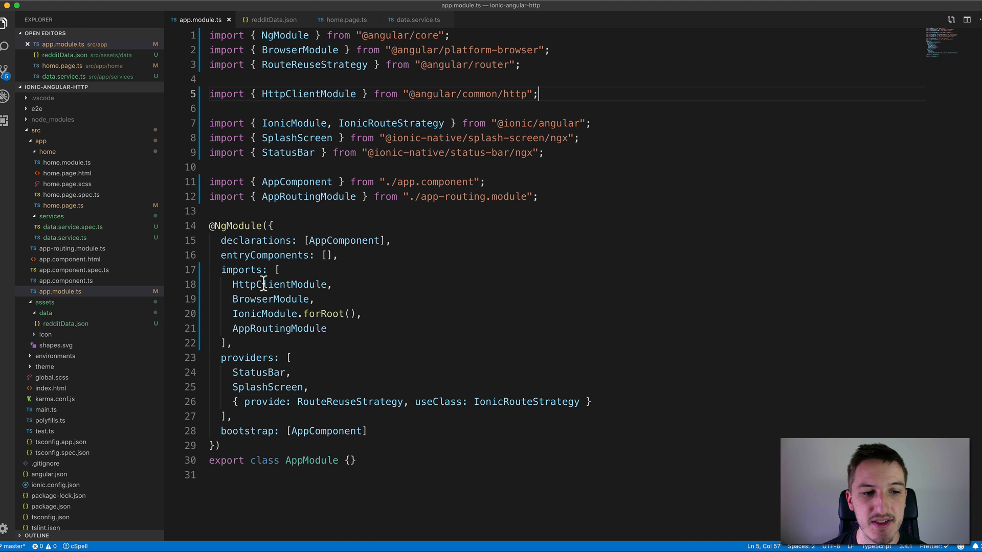
double_click(279, 206)
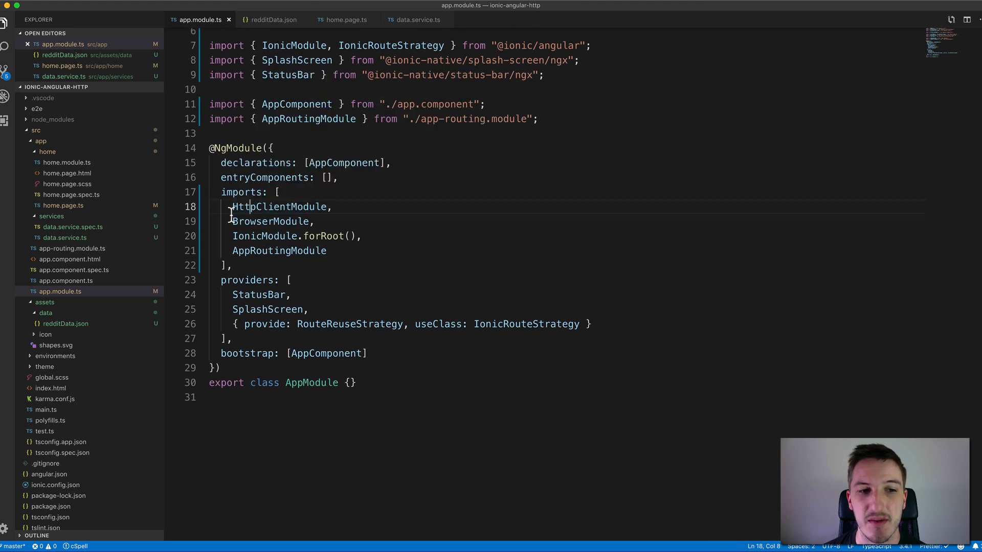
mouse_move(282, 206)
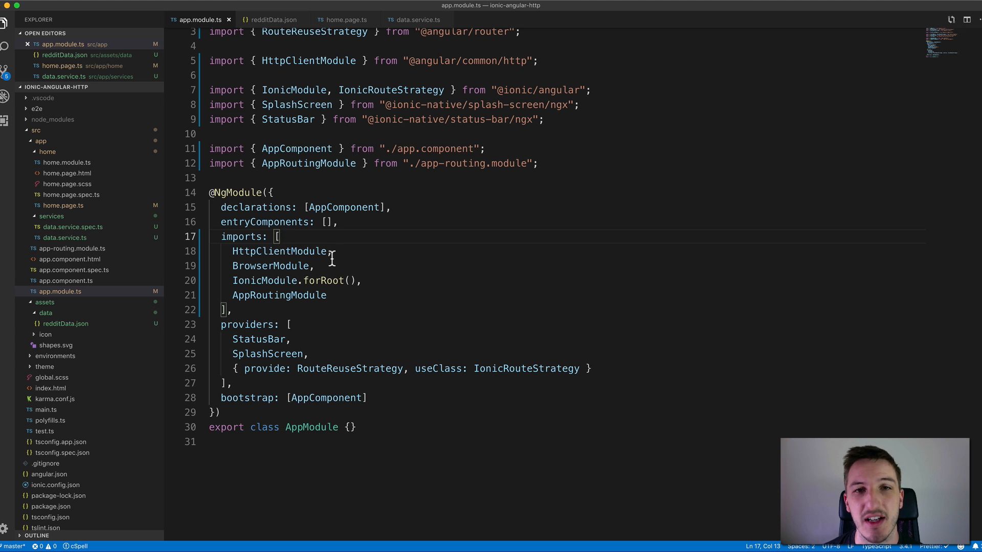
scroll(up, 3)
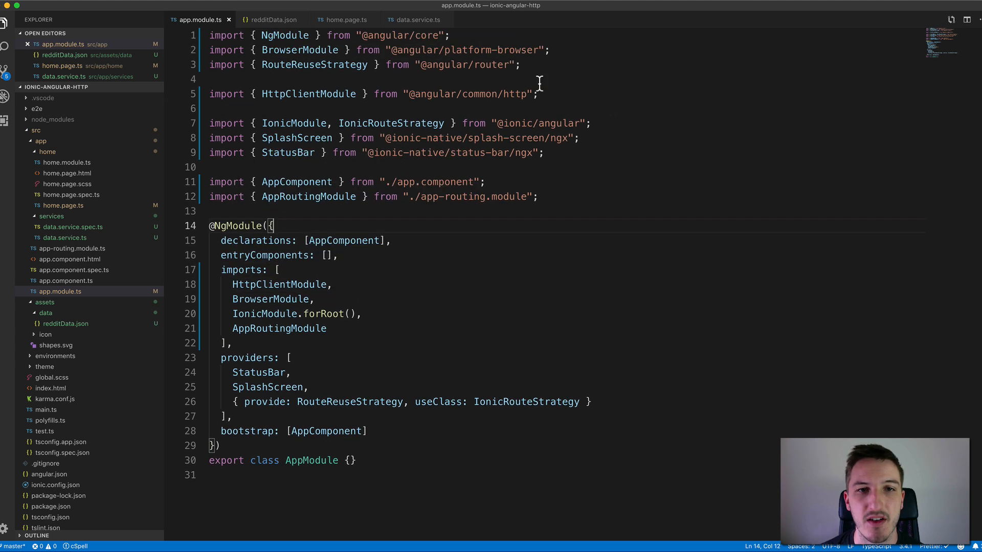
click(415, 19)
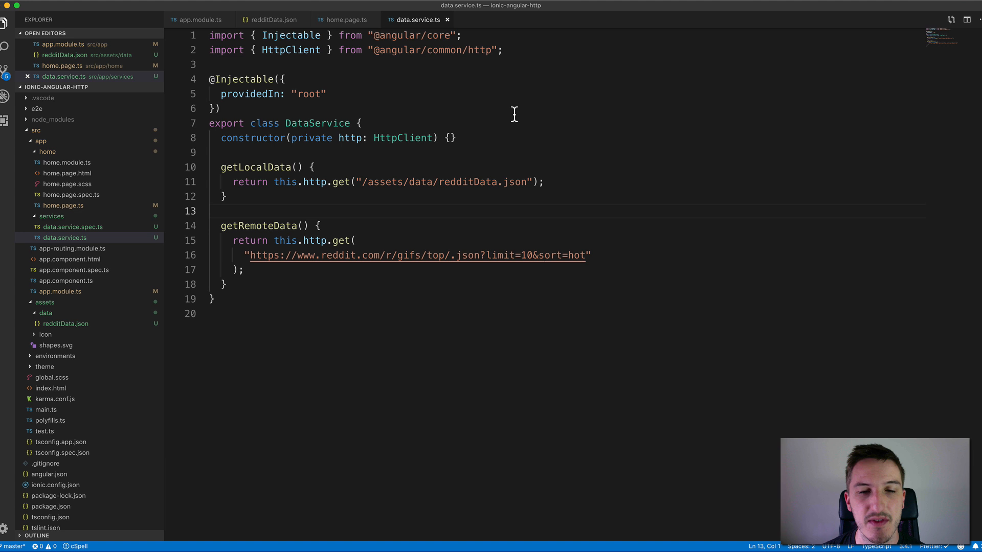
mouse_move(507, 114)
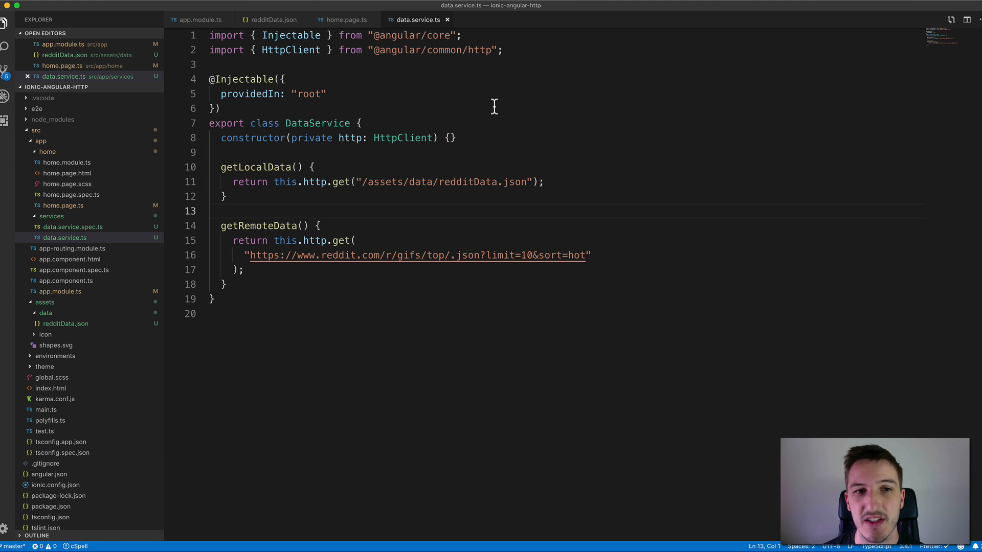
mouse_move(310, 31)
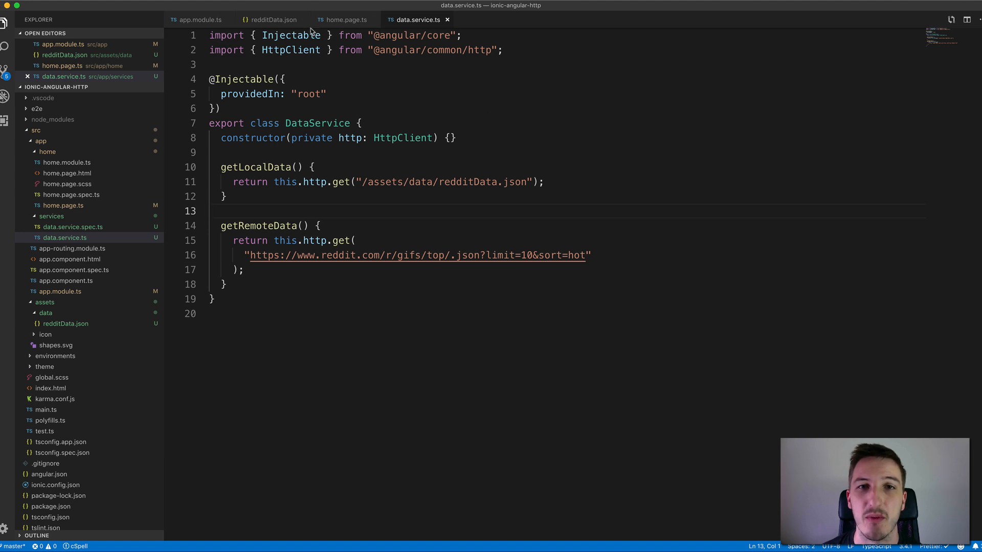
mouse_move(440, 124)
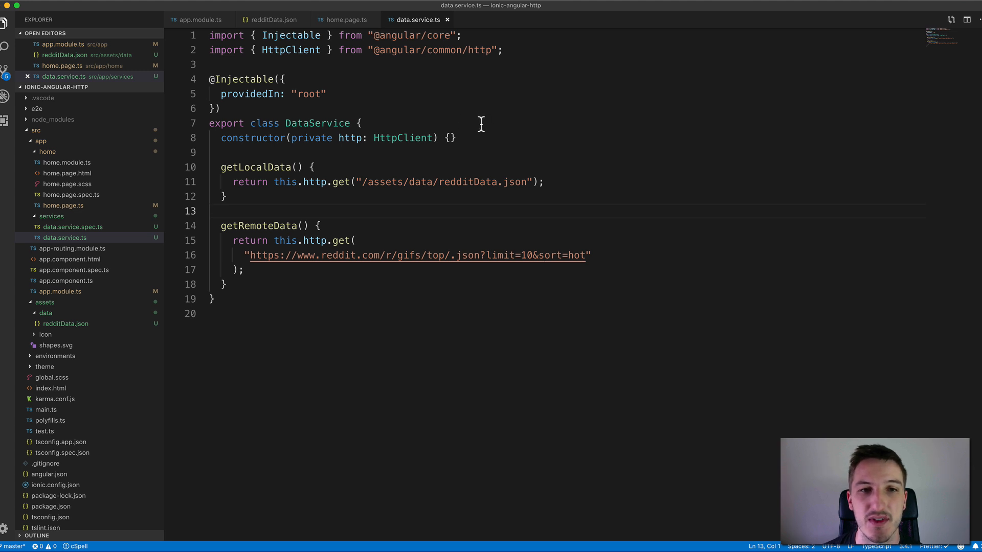
mouse_move(429, 129)
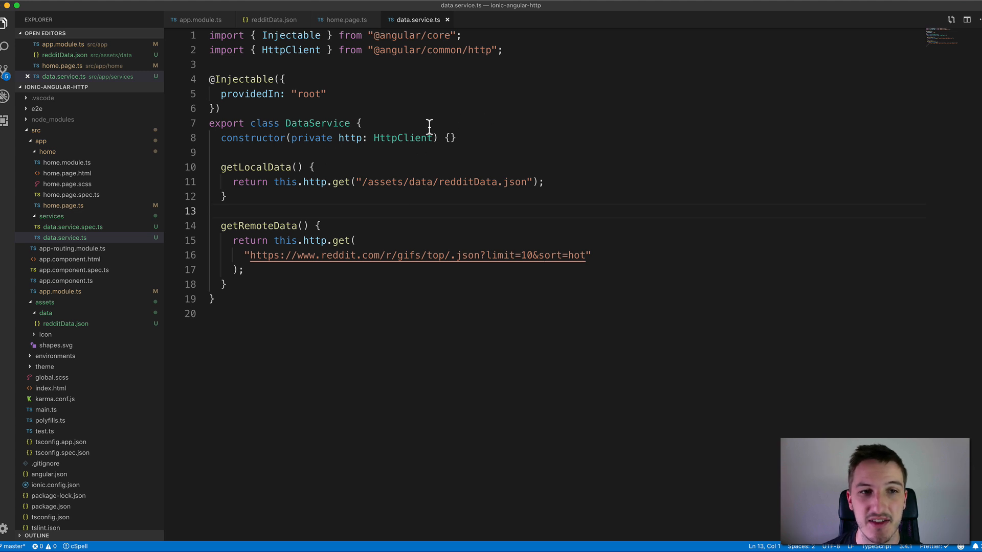
double_click(285, 50)
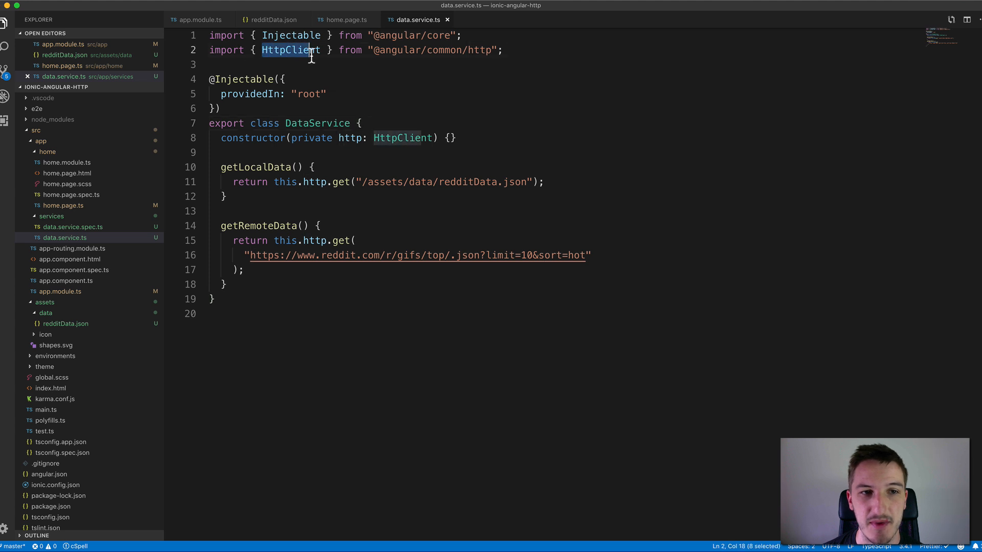
mouse_move(457, 50)
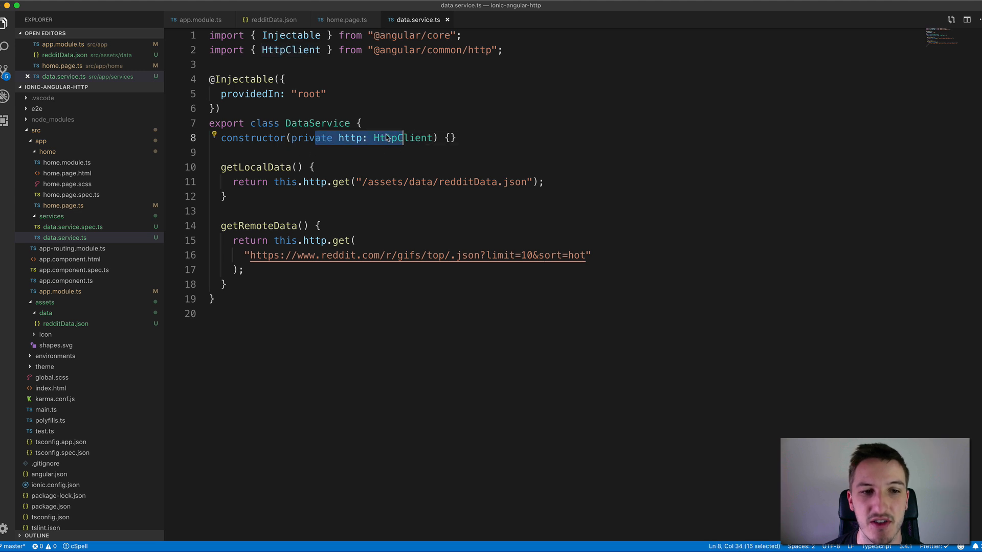
click(352, 137)
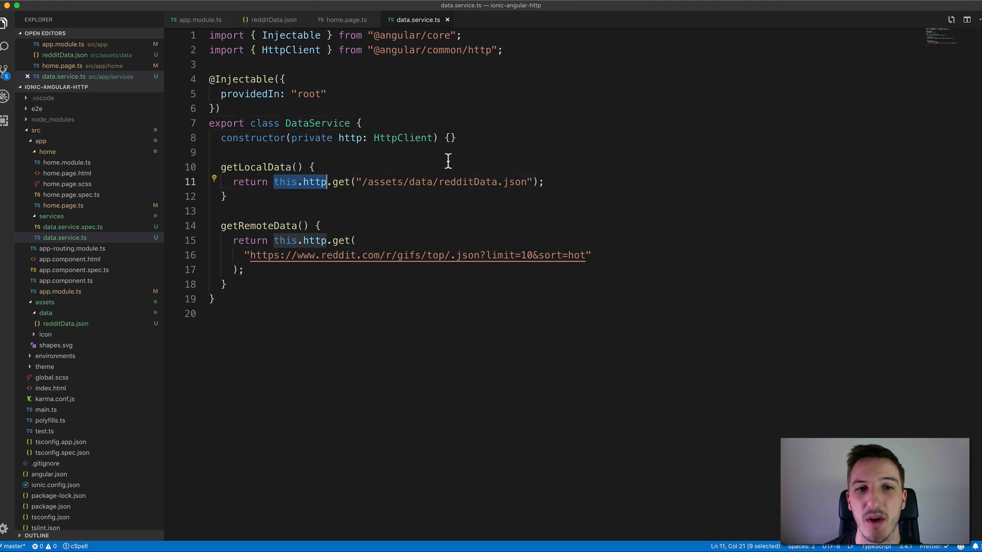
mouse_move(393, 199)
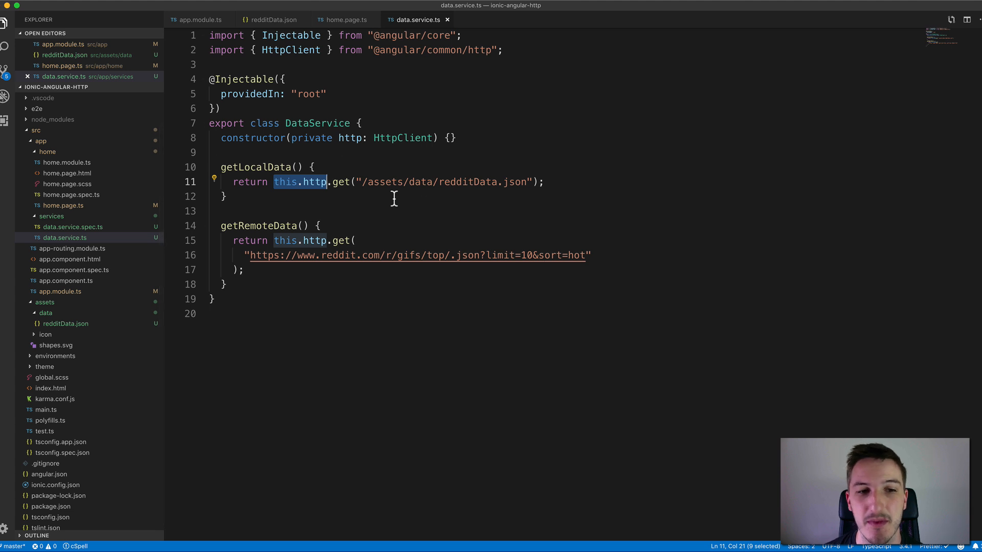
mouse_move(557, 226)
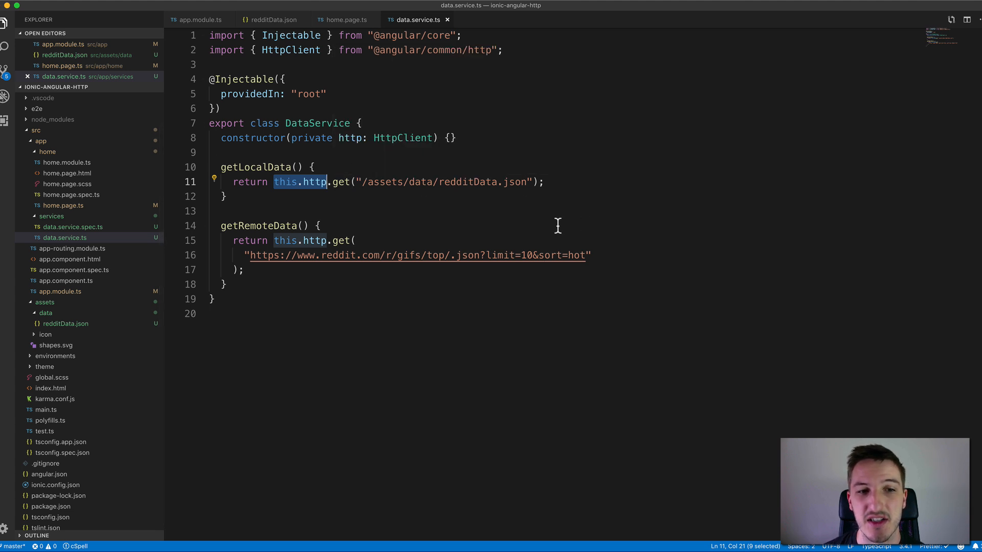
mouse_move(432, 151)
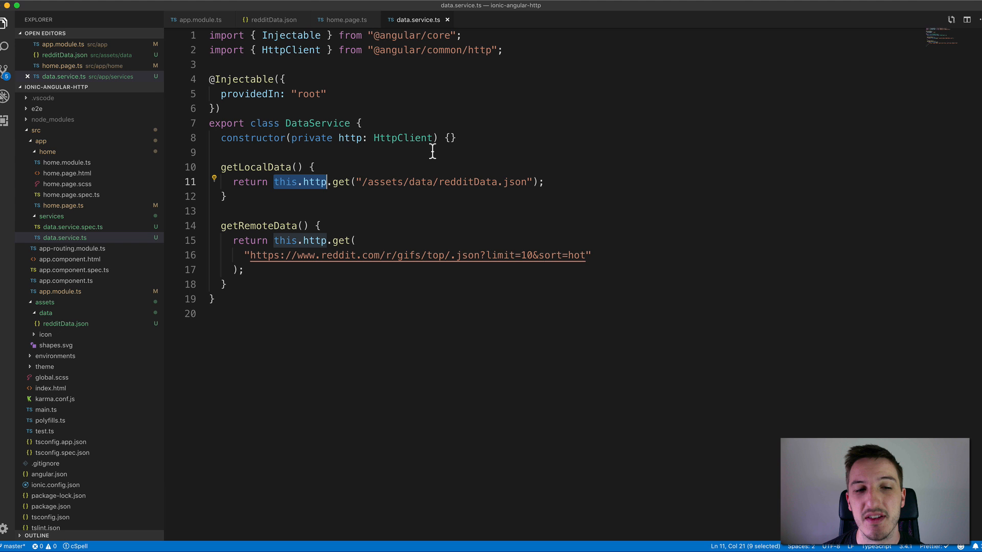
mouse_move(343, 182)
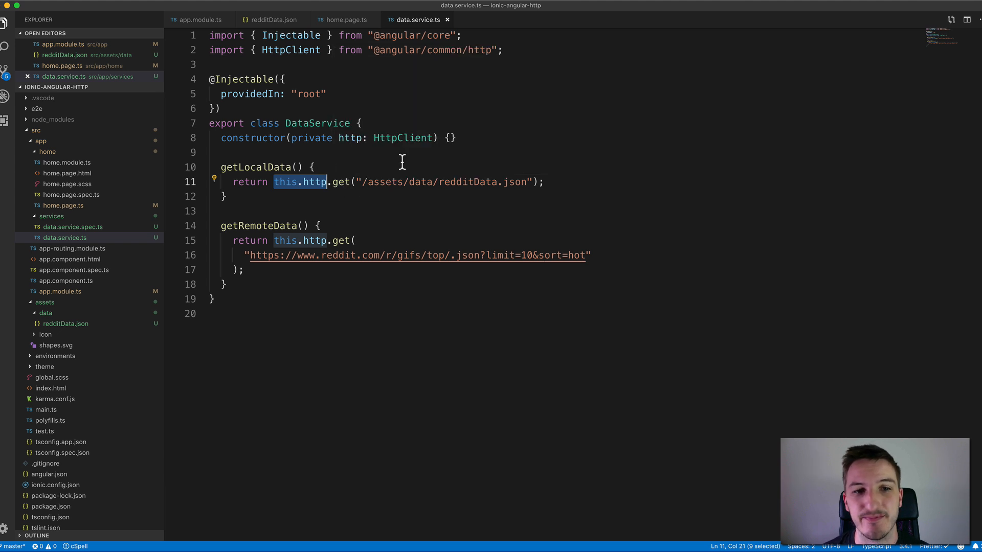
click(212, 152)
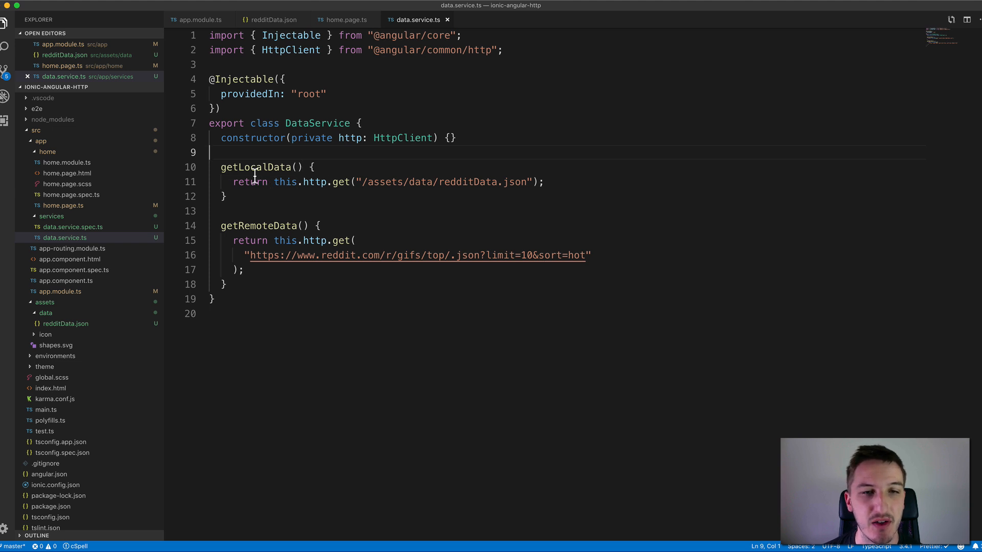
mouse_move(379, 209)
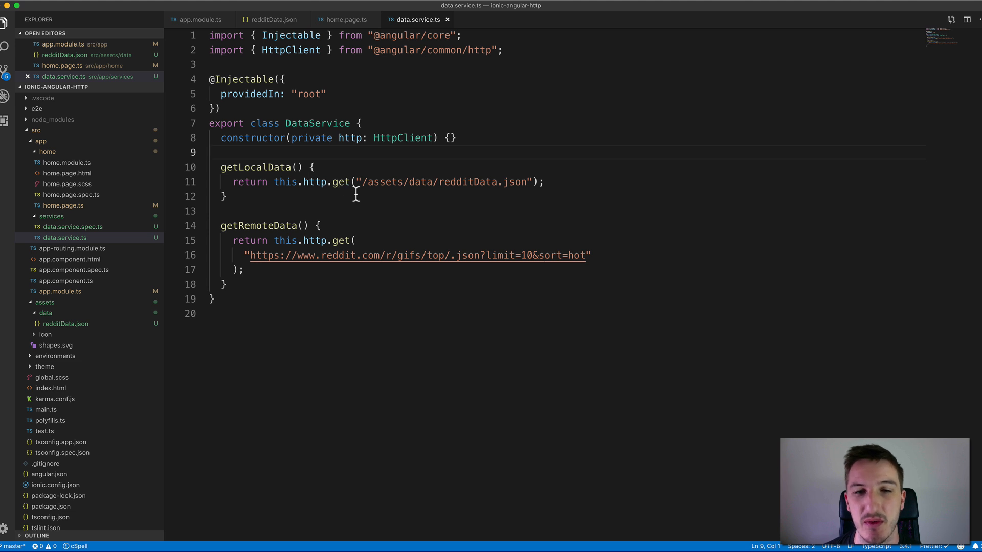
click(266, 182)
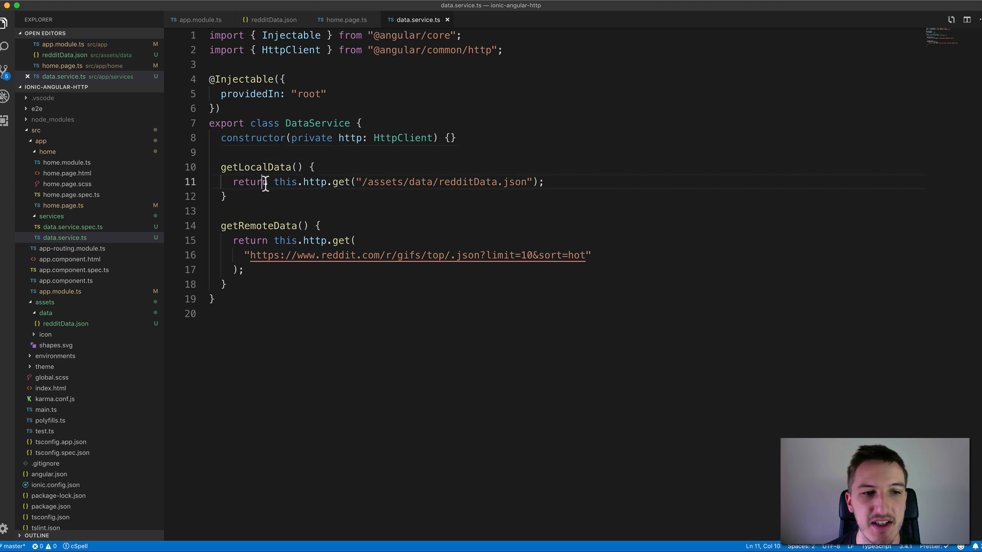
double_click(250, 181)
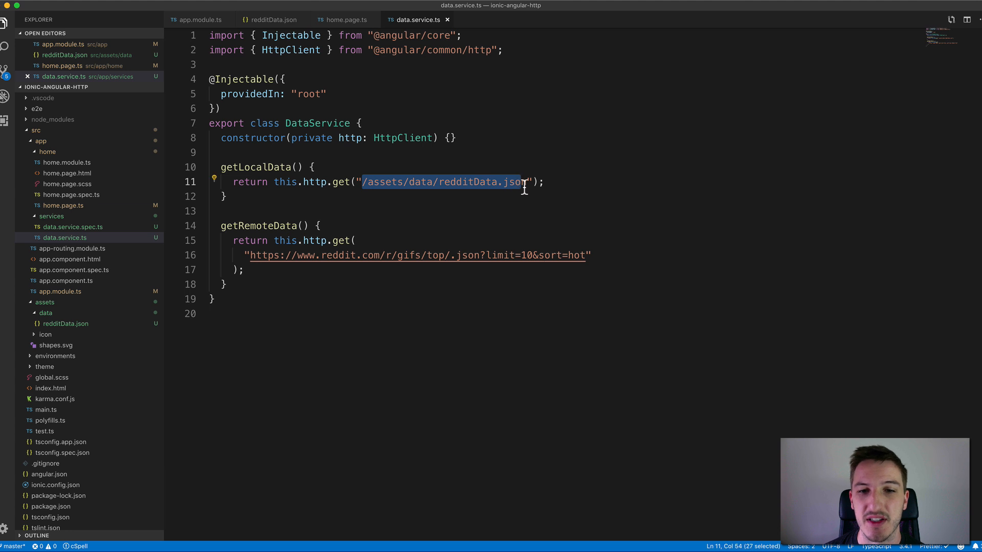
mouse_move(469, 173)
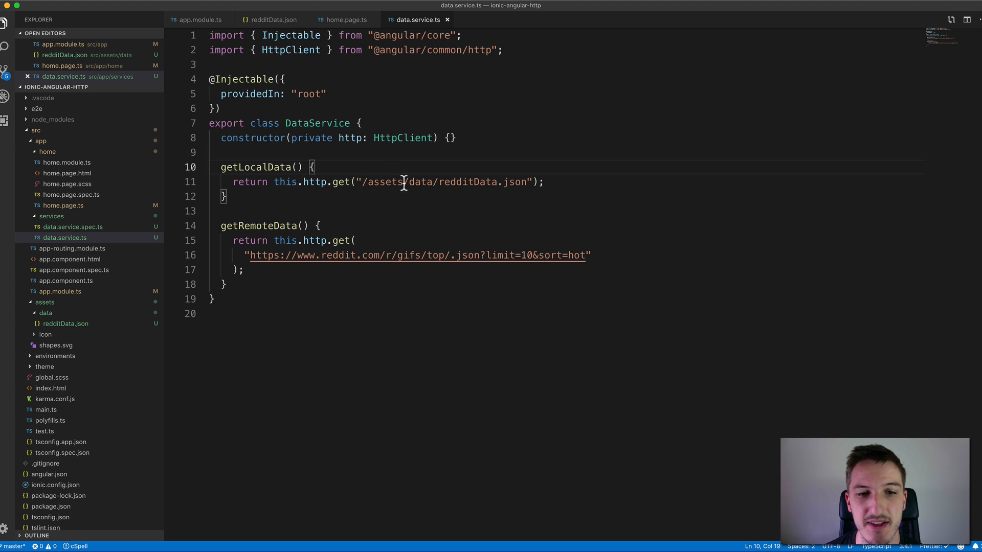
click(44, 302)
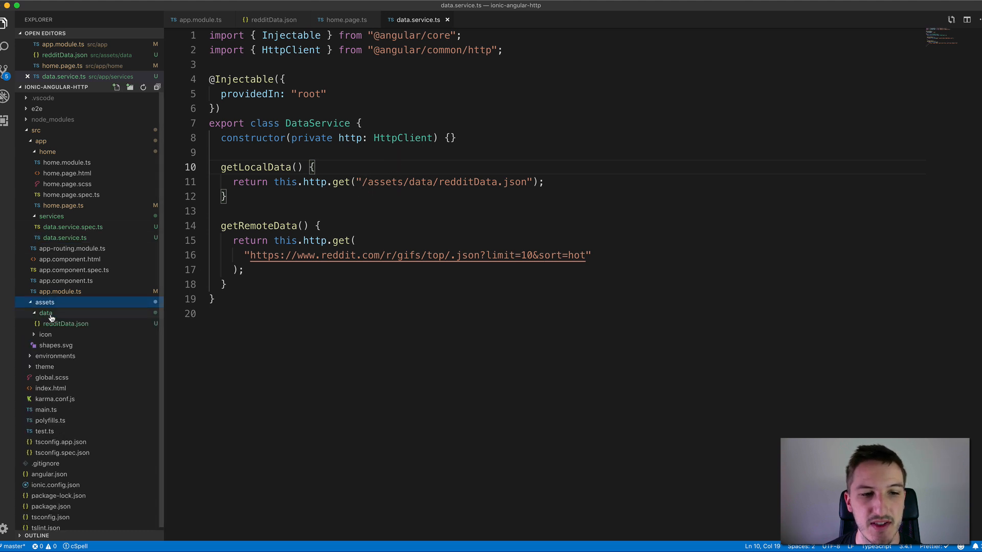
click(45, 313)
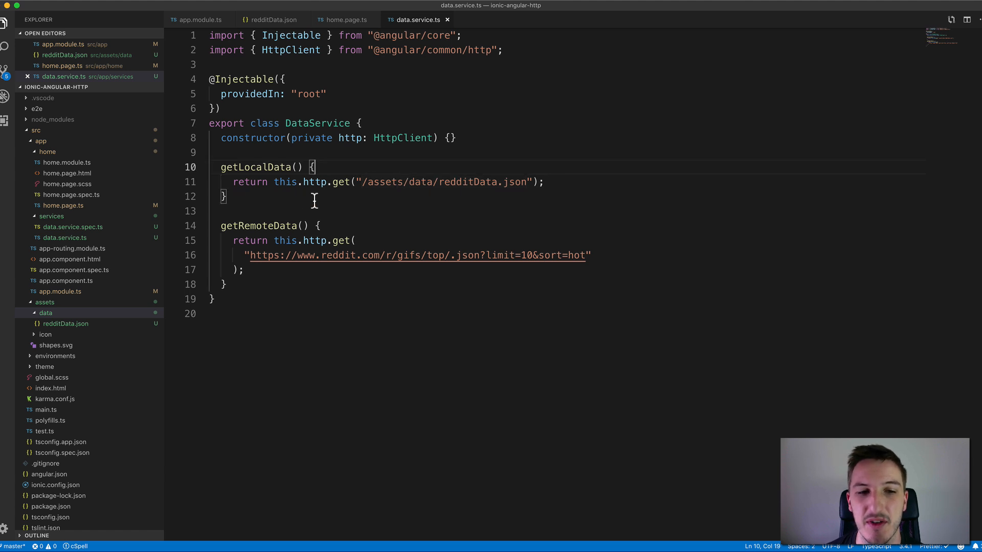
mouse_move(407, 159)
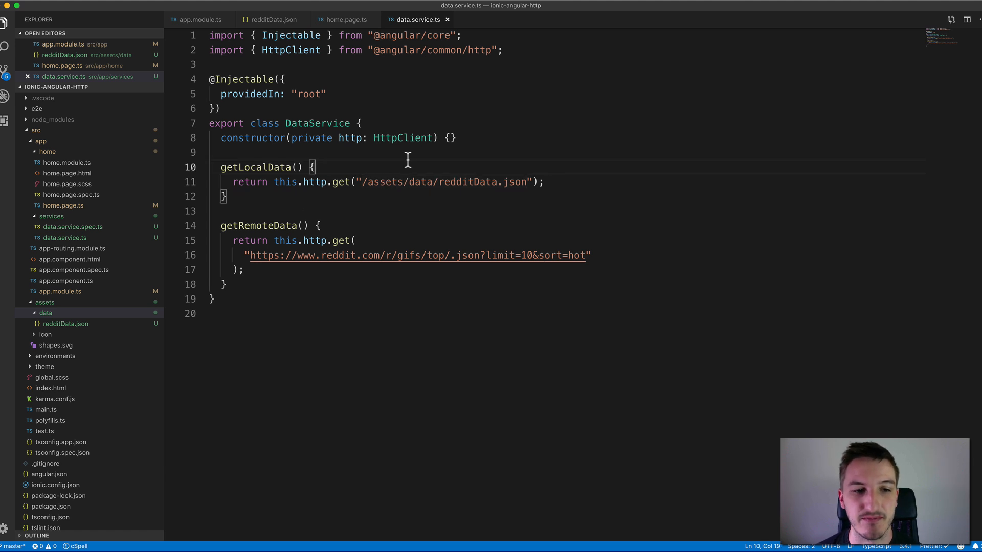
click(213, 151)
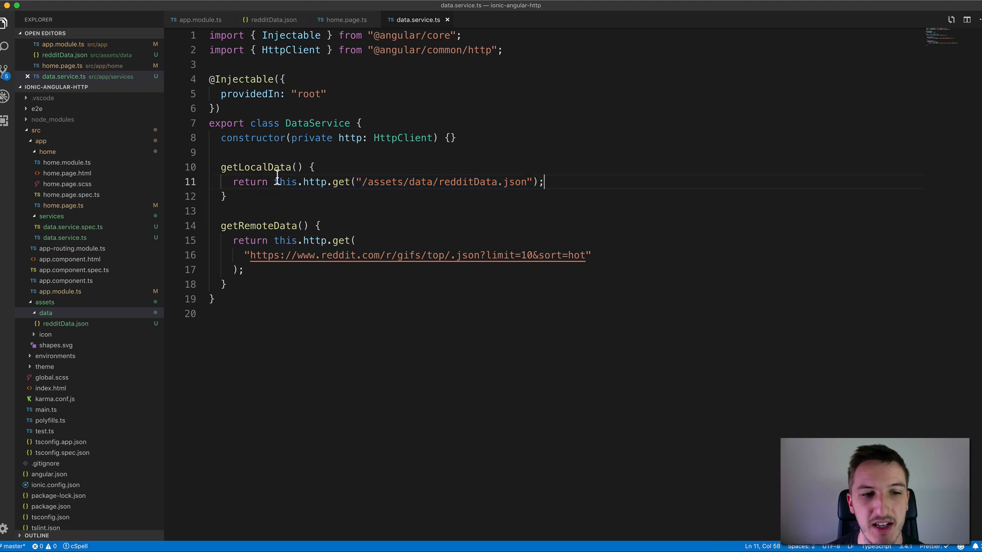
mouse_move(509, 138)
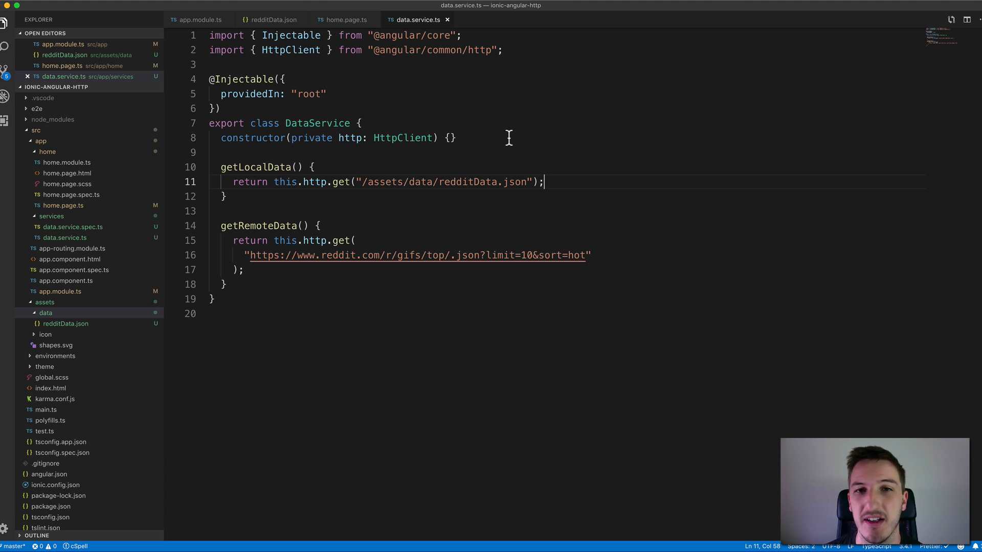
click(451, 138)
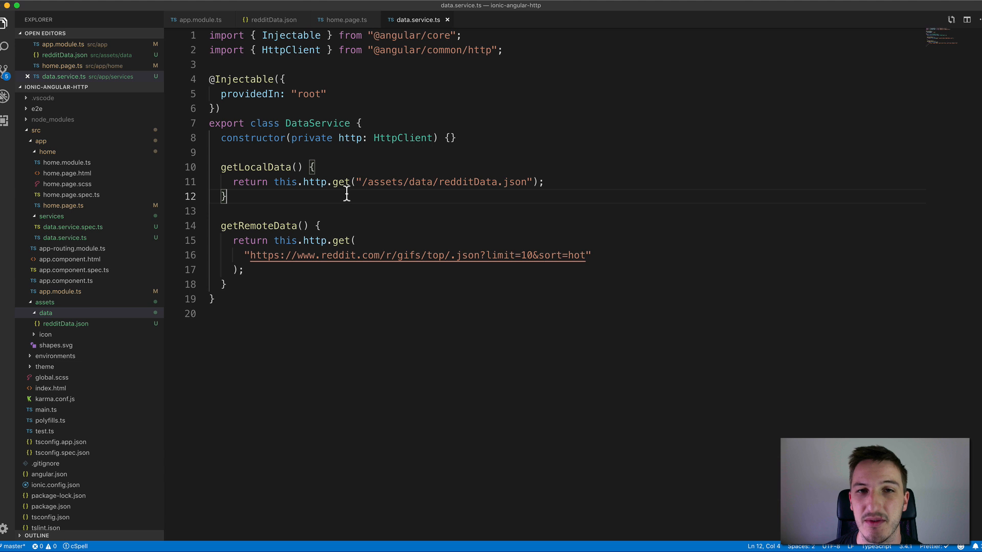
click(545, 181)
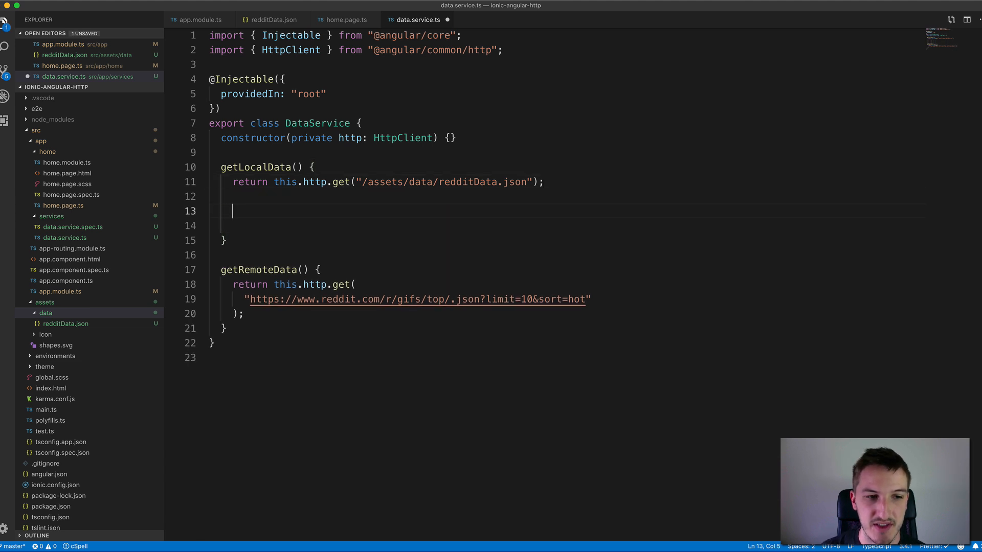
text(this.http.get(")
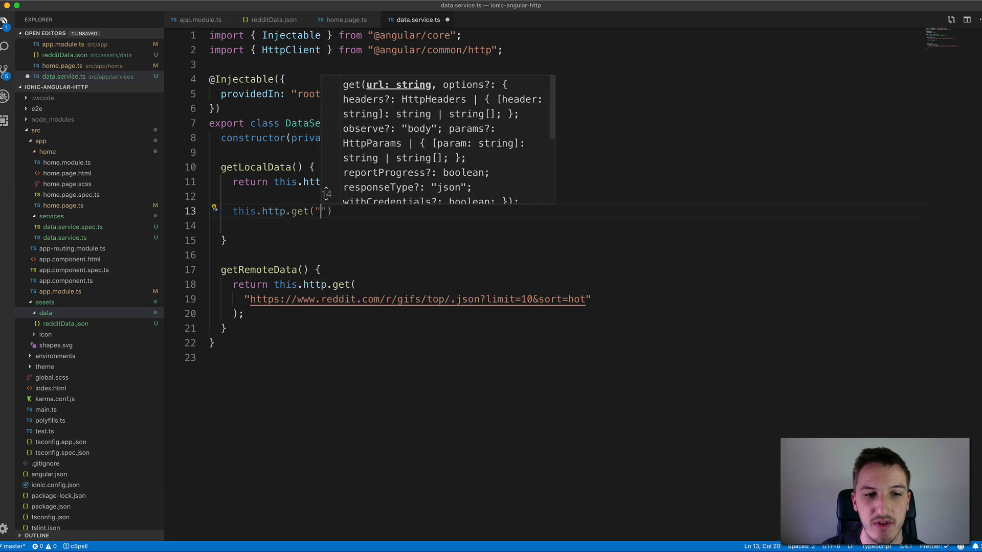
text(.subscribe((data) => {)
click(370, 225)
text(console.log(data);)
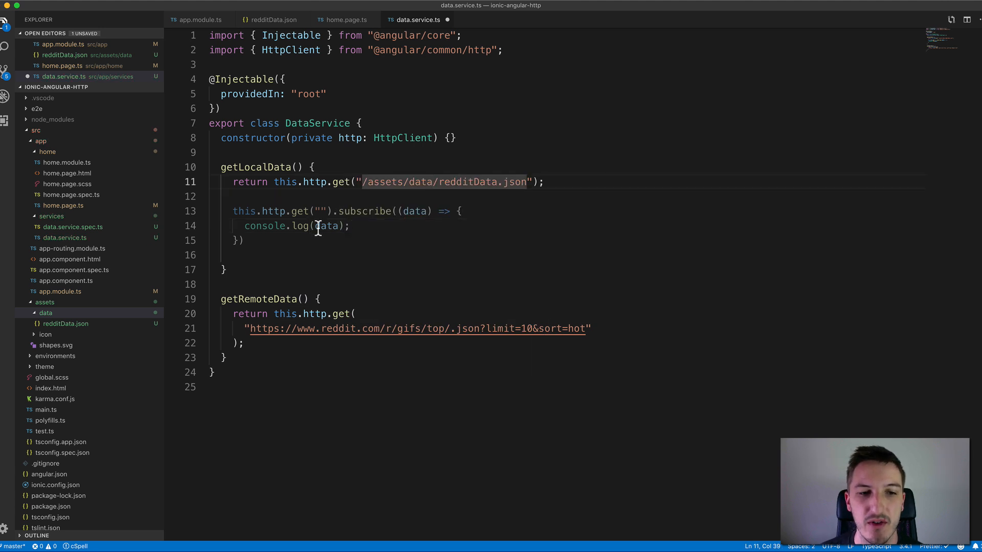
click(269, 254)
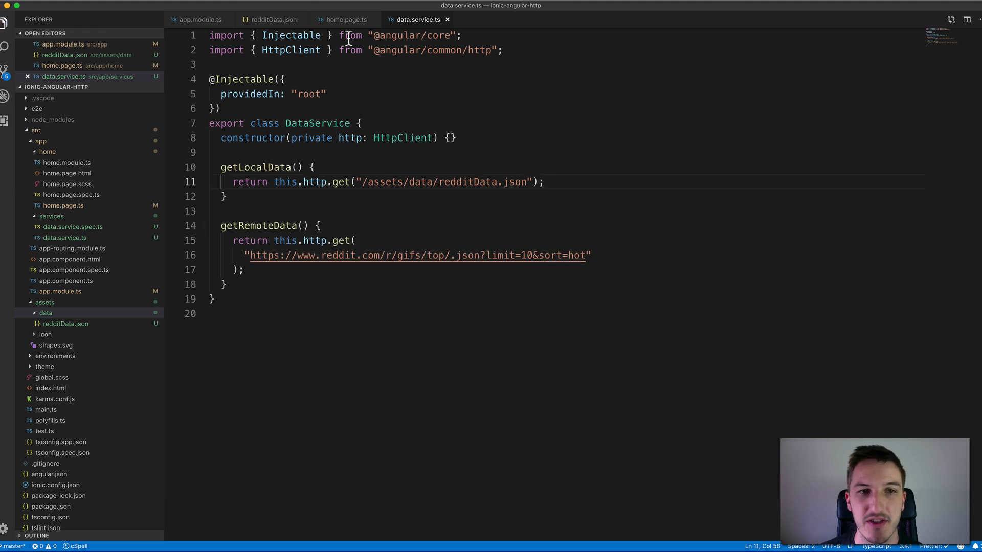
In home.page.ts, point out ngOnInit's getLocalData call and the callback logging local data
click(341, 19)
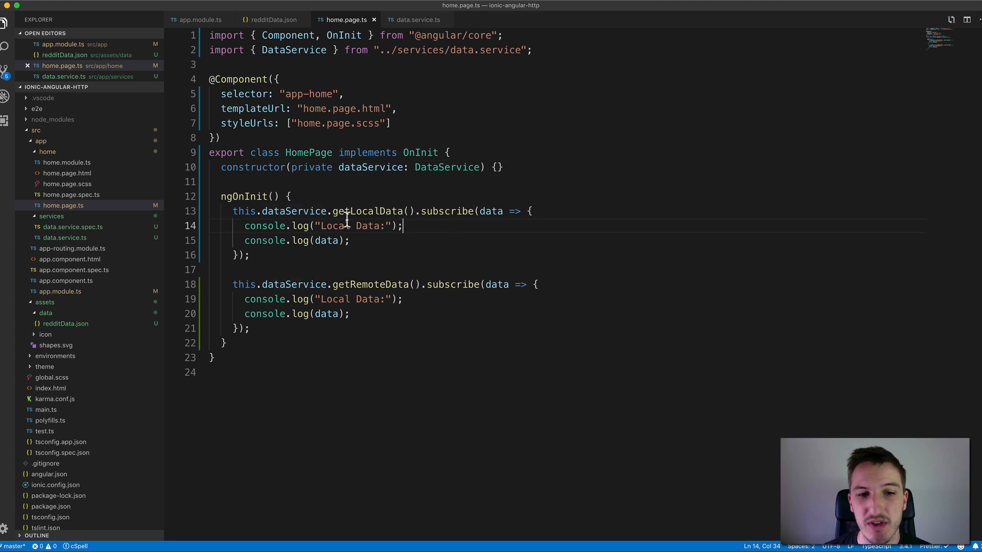
click(415, 211)
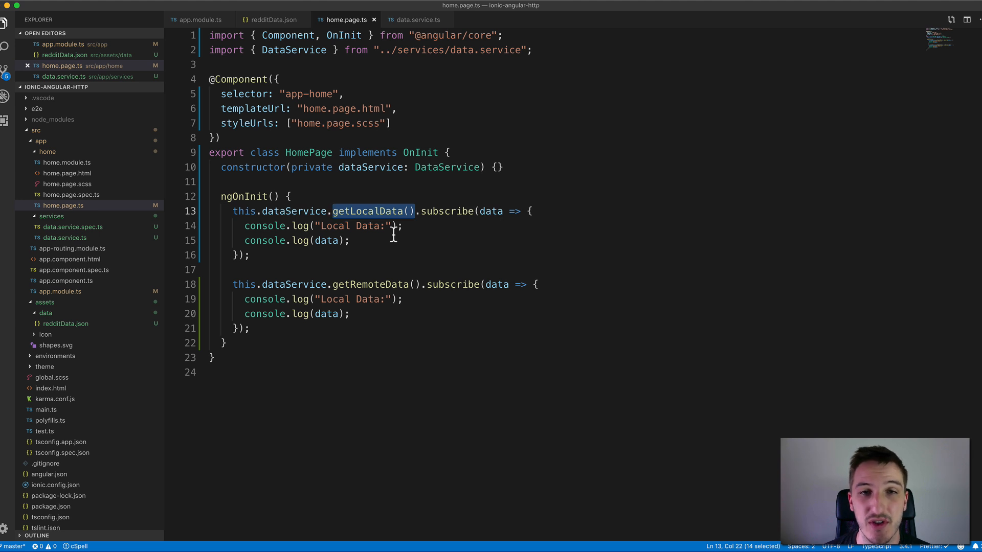
mouse_move(429, 223)
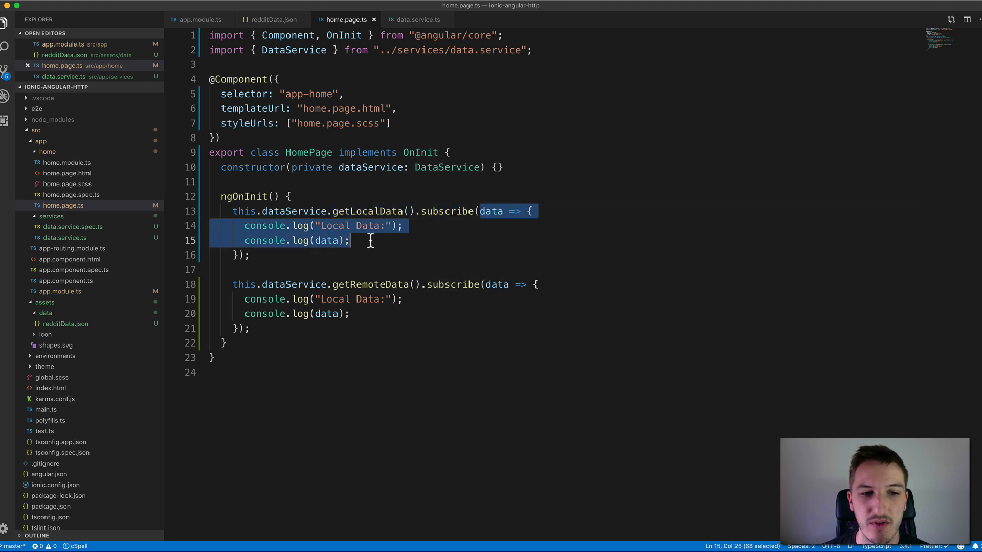
click(315, 241)
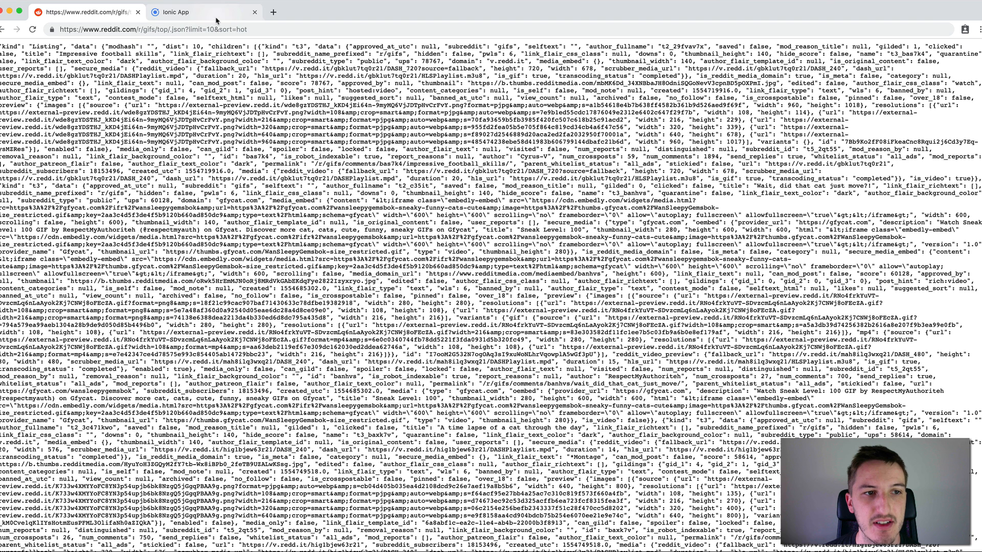
Show the running Ionic app's console and expand the Local Data object and its data
click(184, 12)
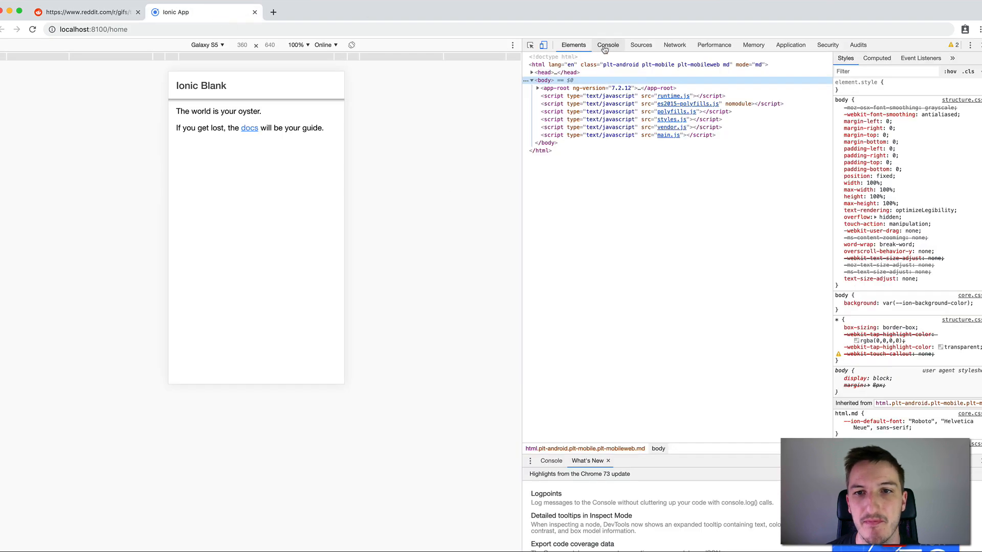
click(607, 44)
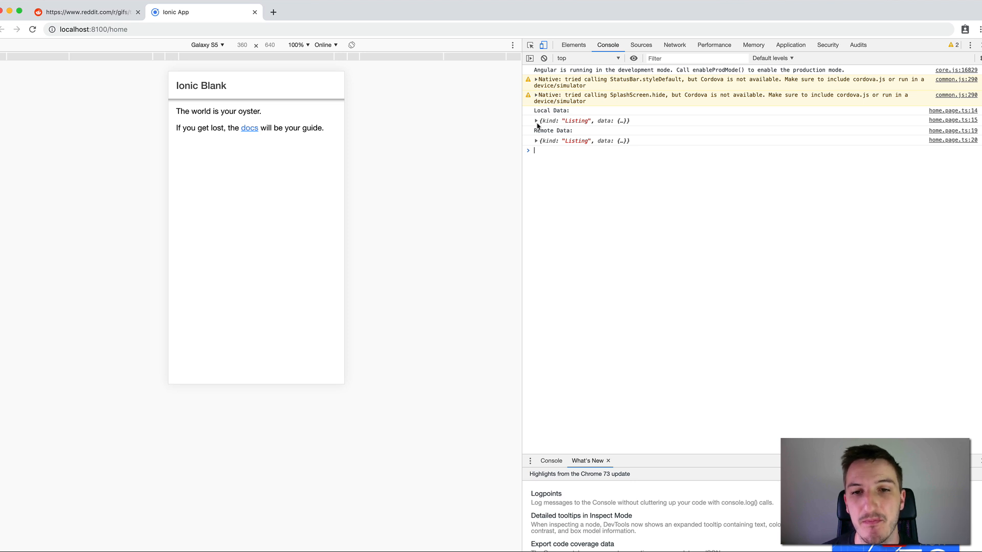
click(536, 120)
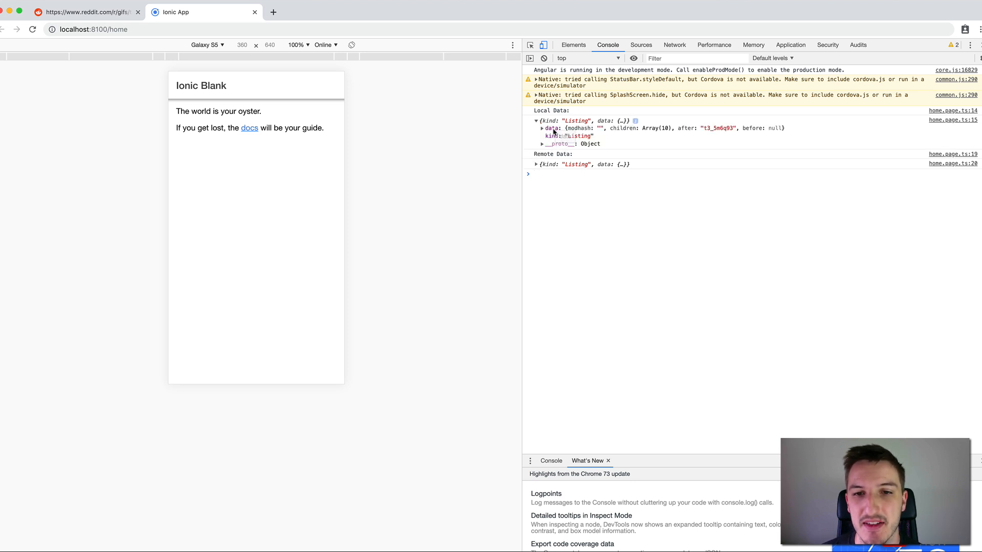
click(541, 128)
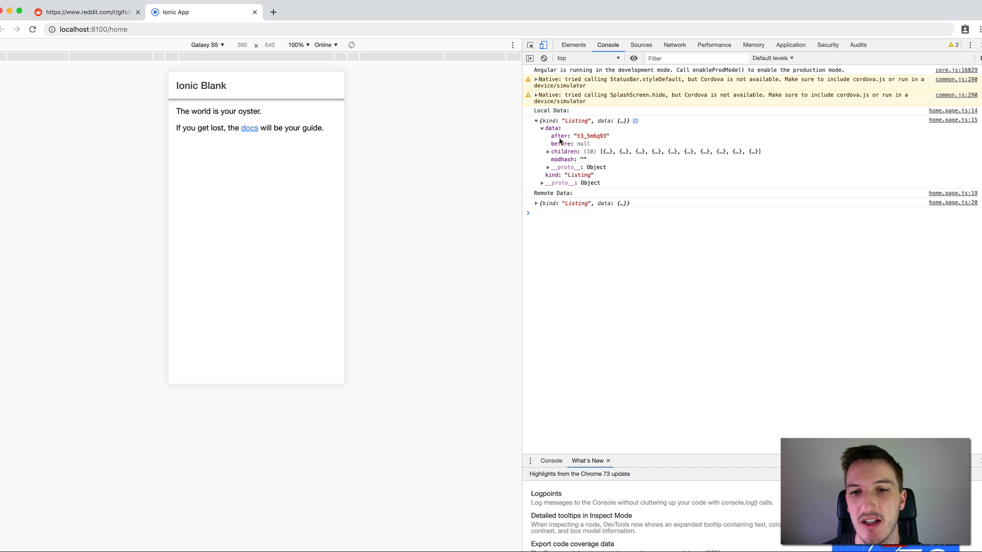
mouse_move(588, 161)
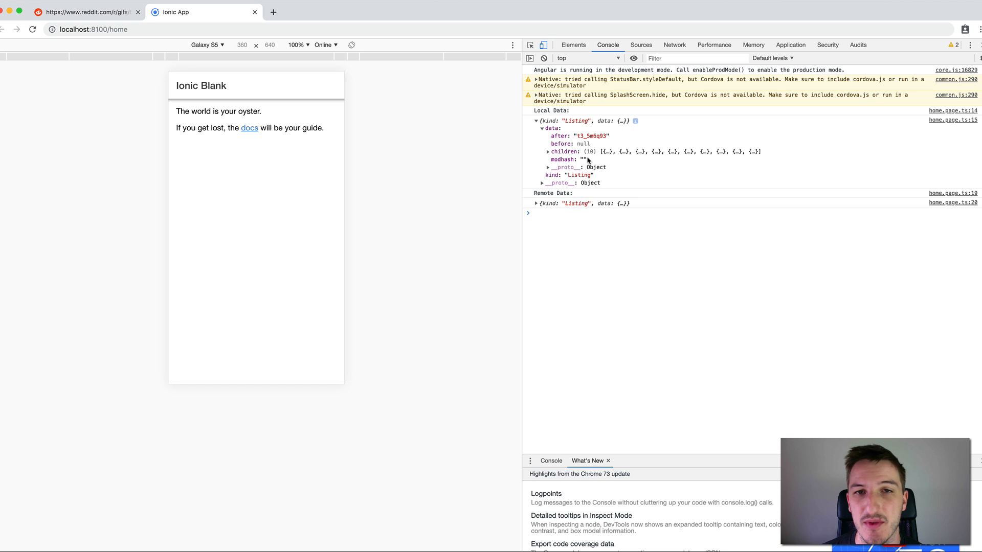
mouse_move(559, 156)
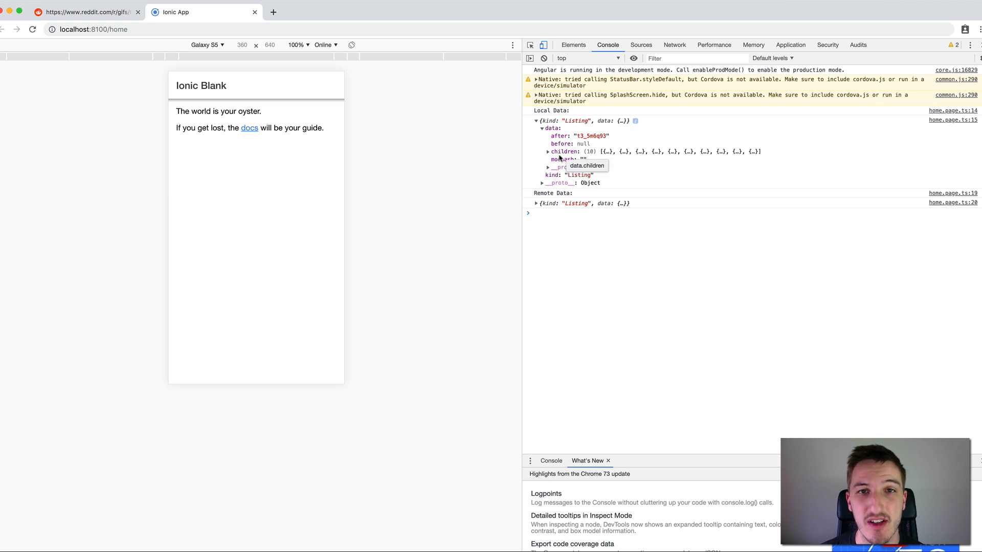
mouse_move(585, 159)
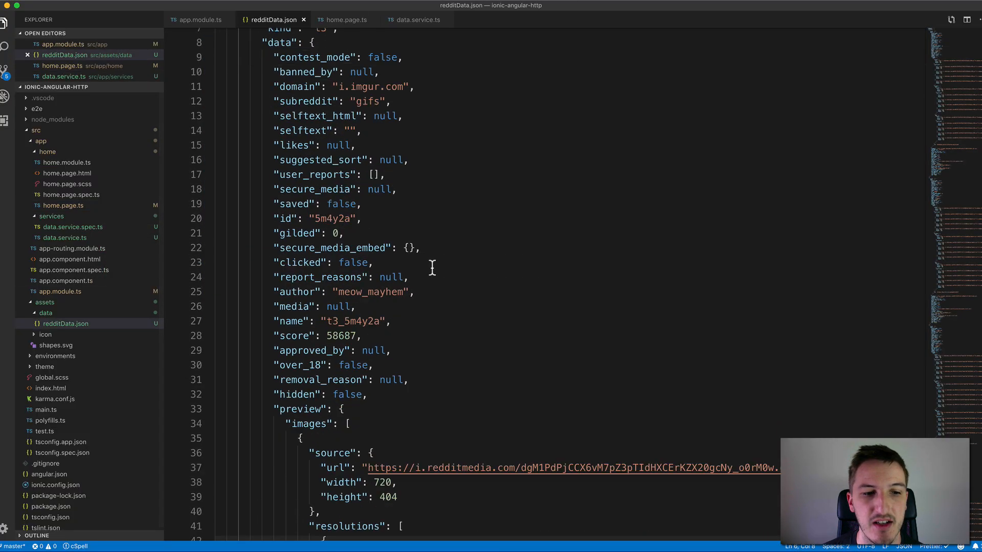
scroll(down, 3)
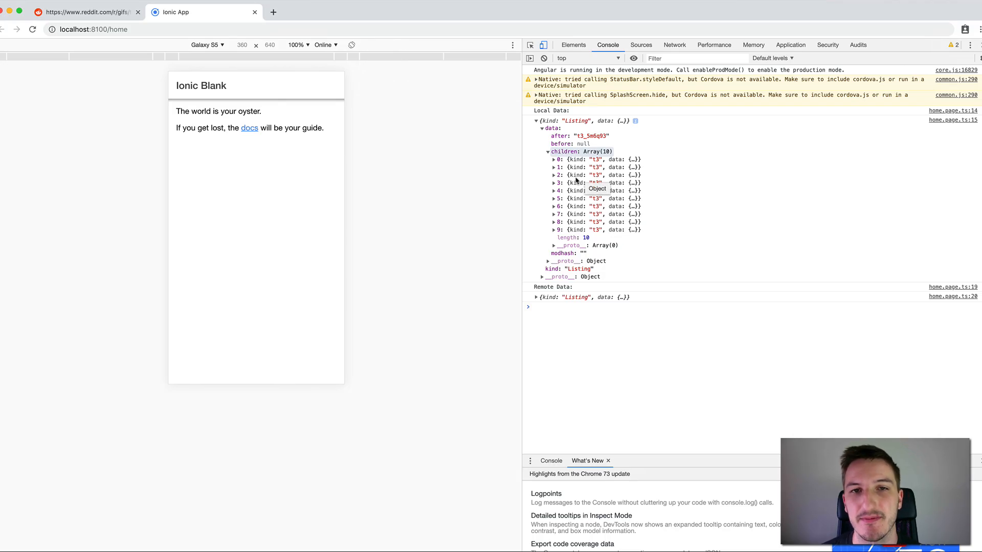
Expand local child posts 0, 1 and 2 in the console
click(545, 159)
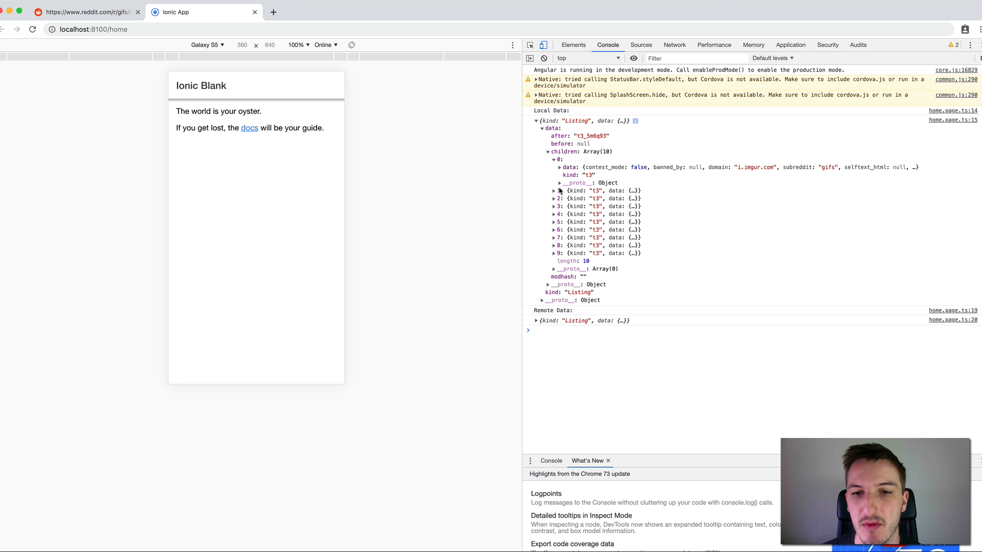
click(555, 199)
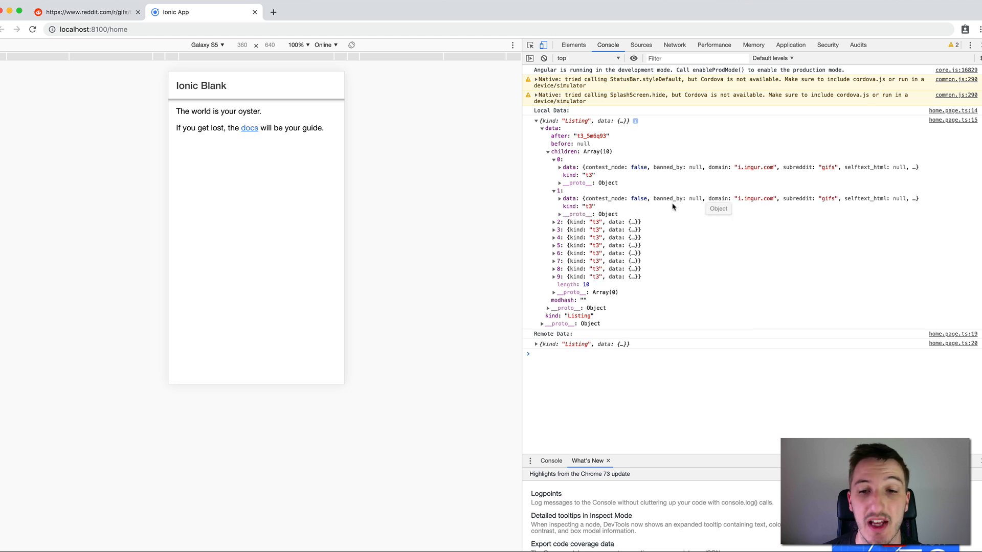
click(553, 222)
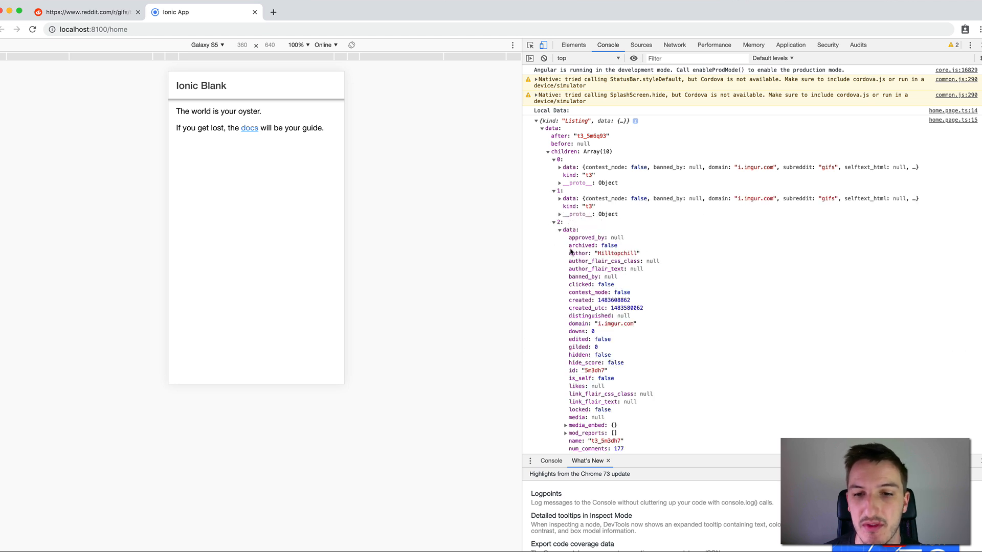
scroll(down, 3)
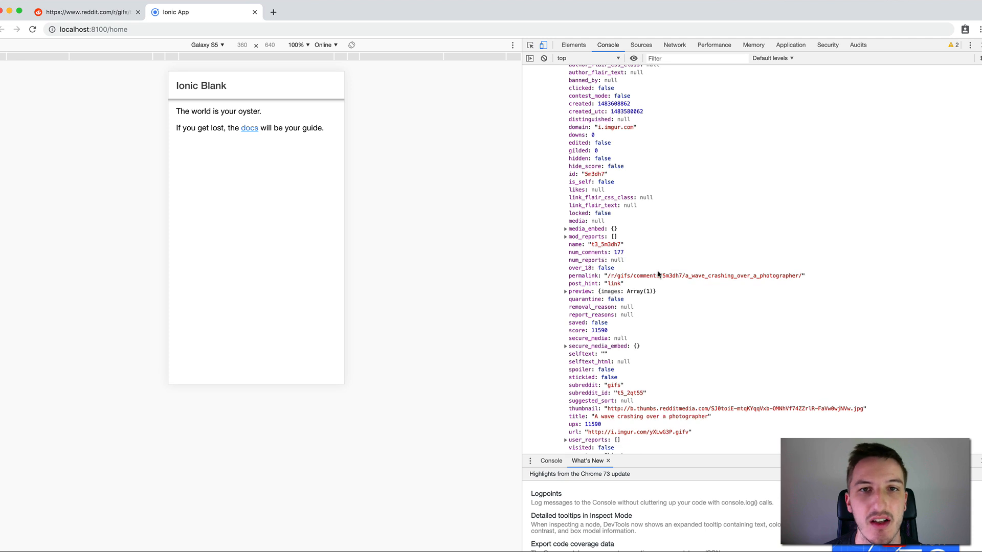
scroll(down, 3)
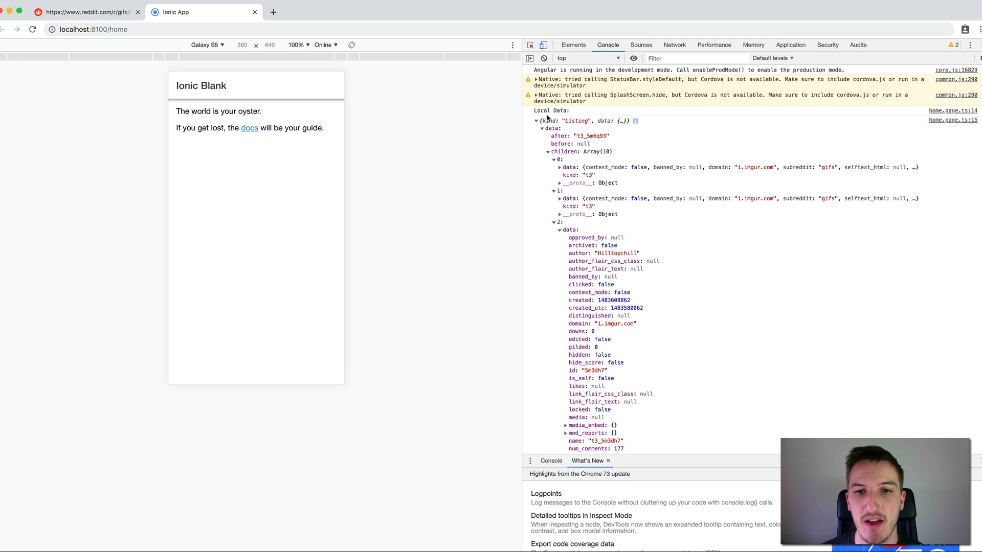
Collapse the local listing and expand Remote Data's data and child post 3
click(536, 121)
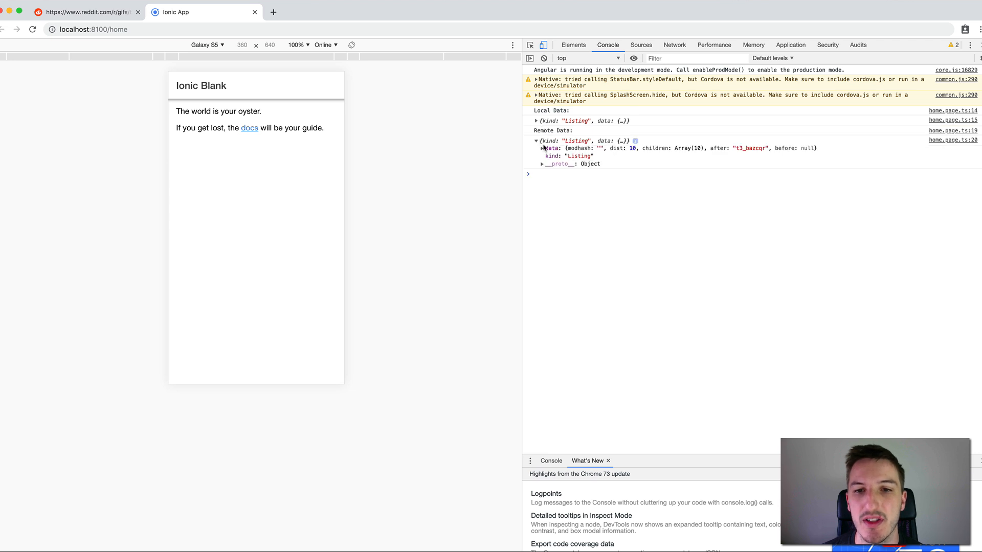
click(543, 148)
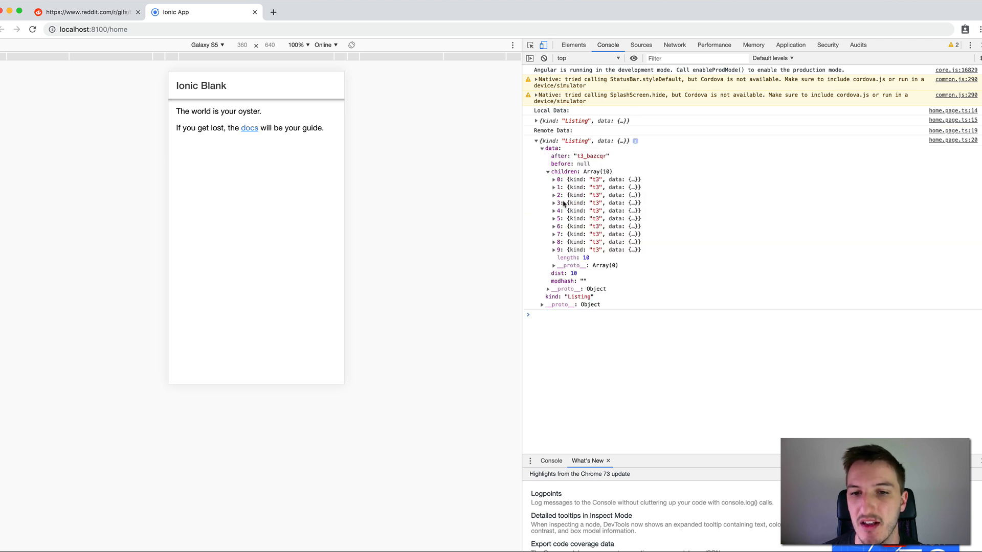
click(552, 203)
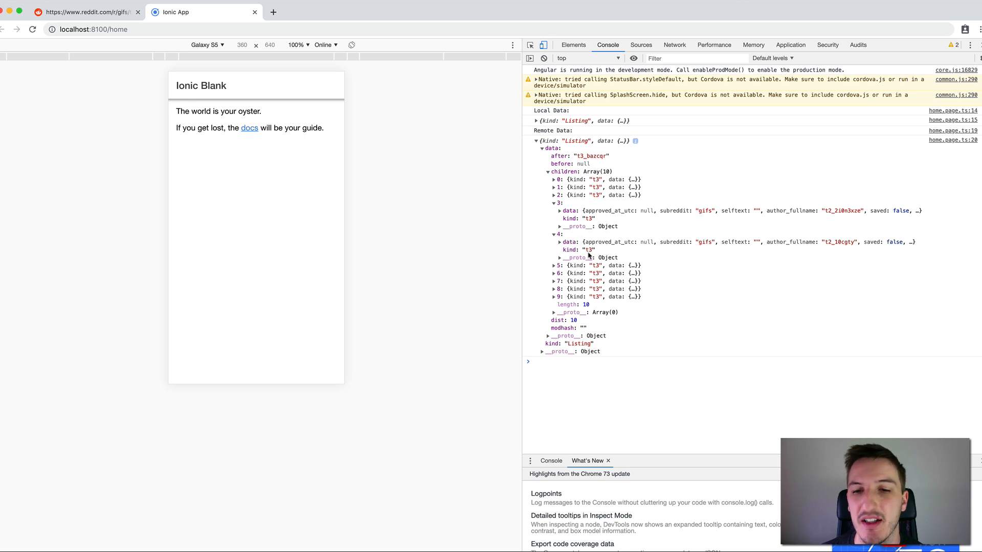
mouse_move(611, 254)
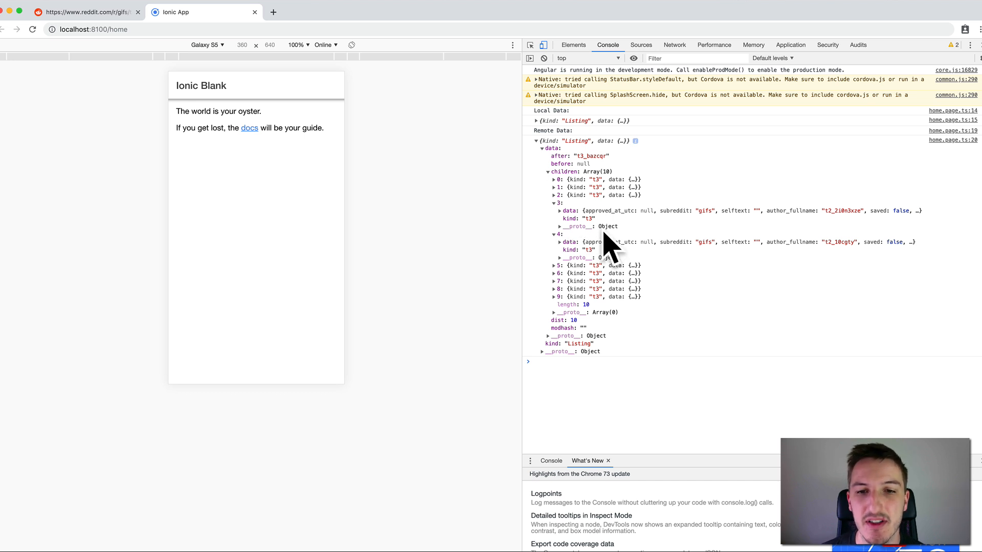
mouse_move(580, 139)
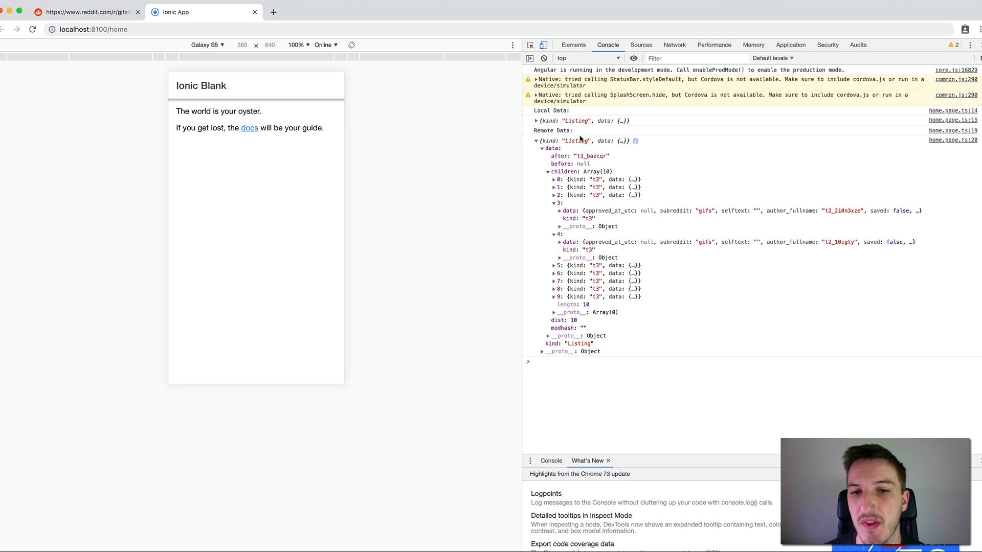
mouse_move(580, 139)
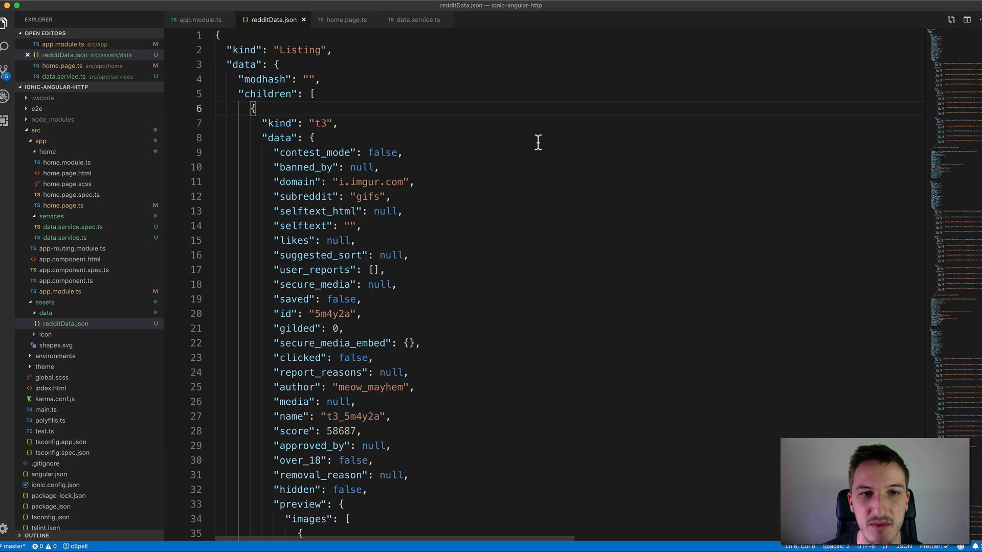
mouse_move(406, 230)
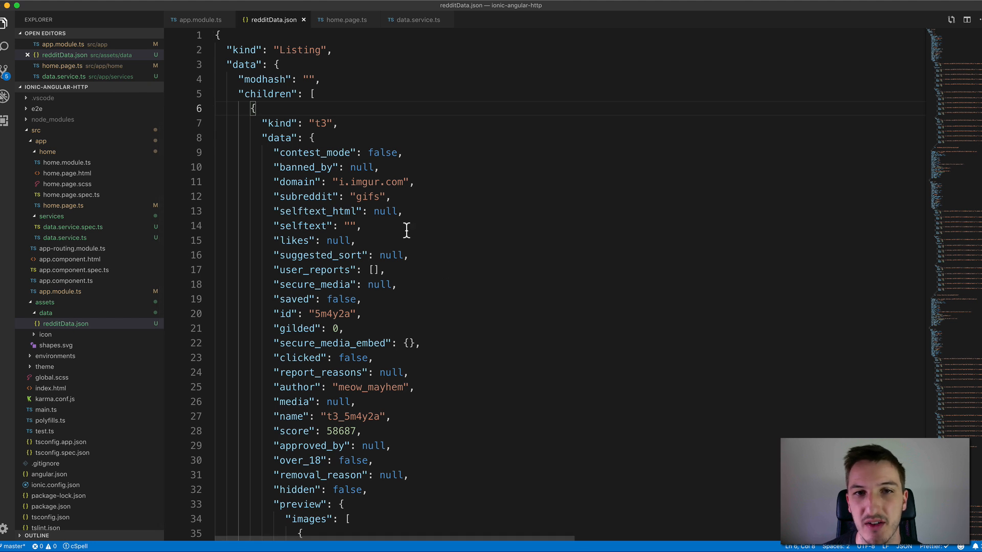
mouse_move(437, 64)
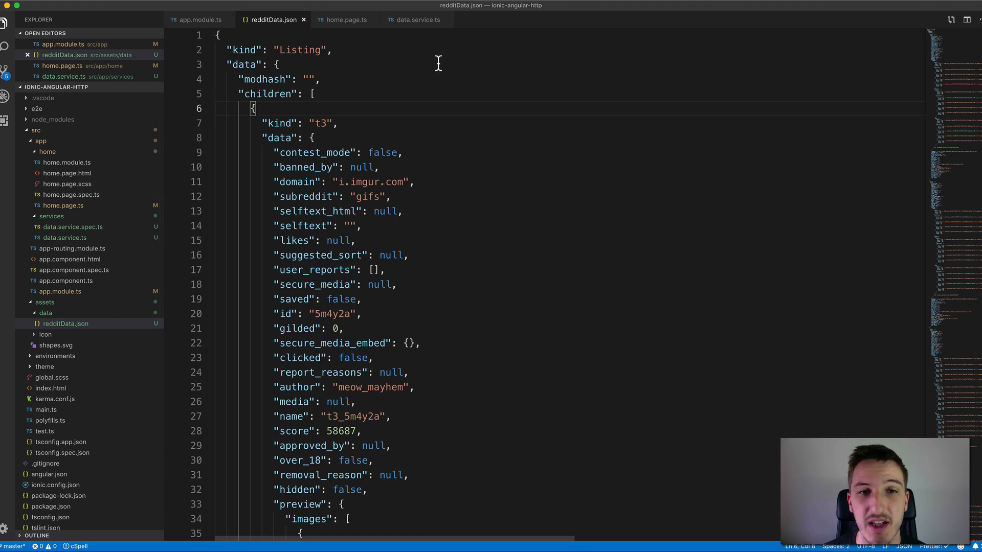
Review the data.service.ts code, then expand remote child post 1 in the console
click(413, 20)
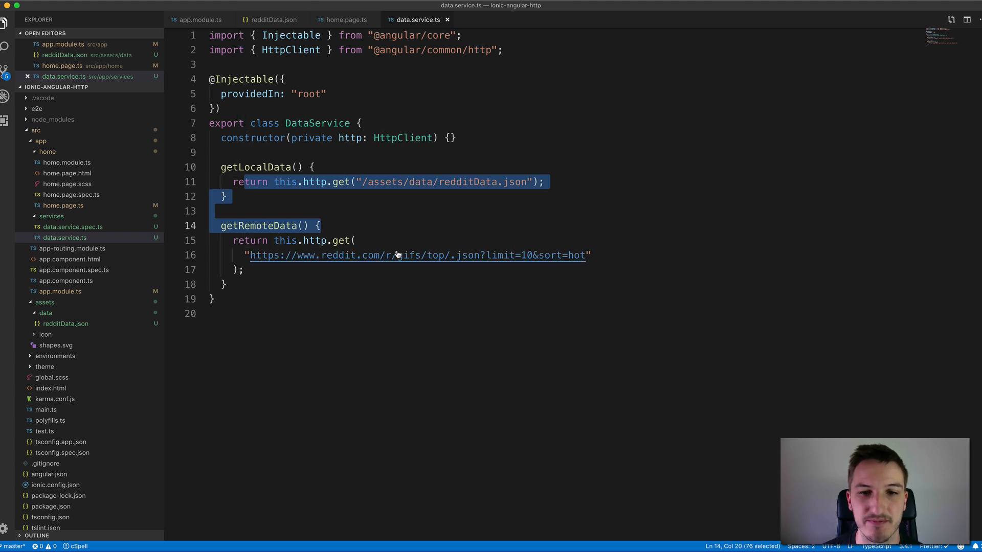
click(387, 215)
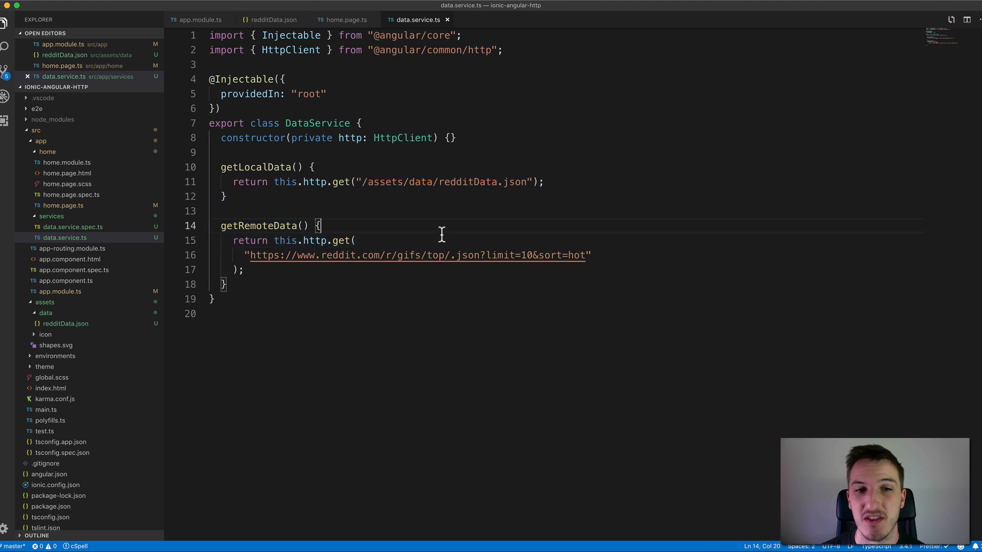
mouse_move(234, 247)
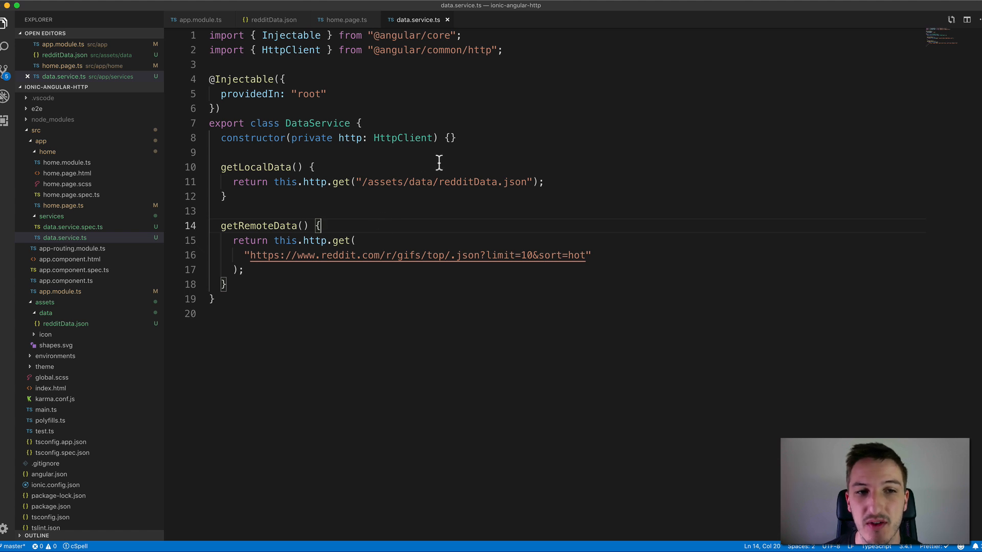
mouse_move(448, 166)
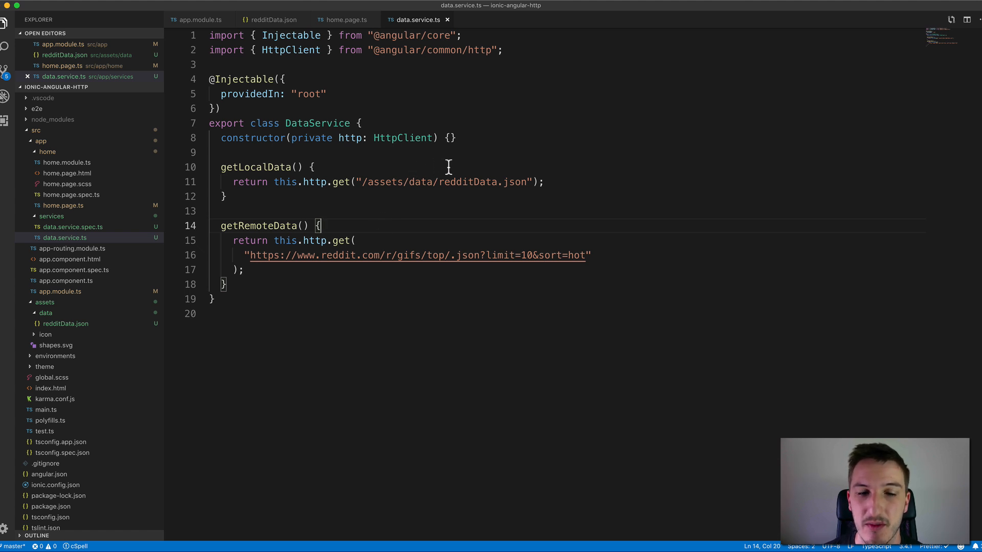
mouse_move(455, 168)
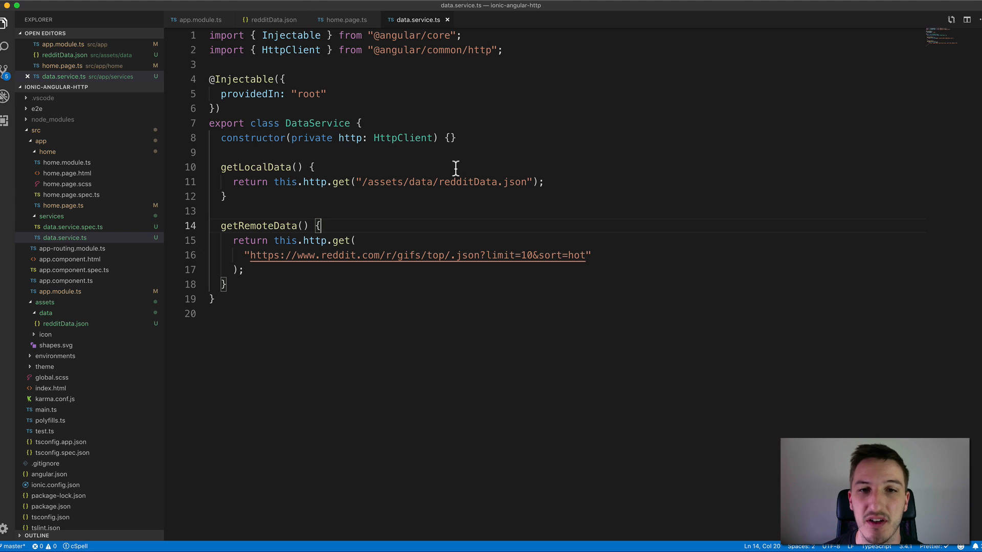
mouse_move(493, 194)
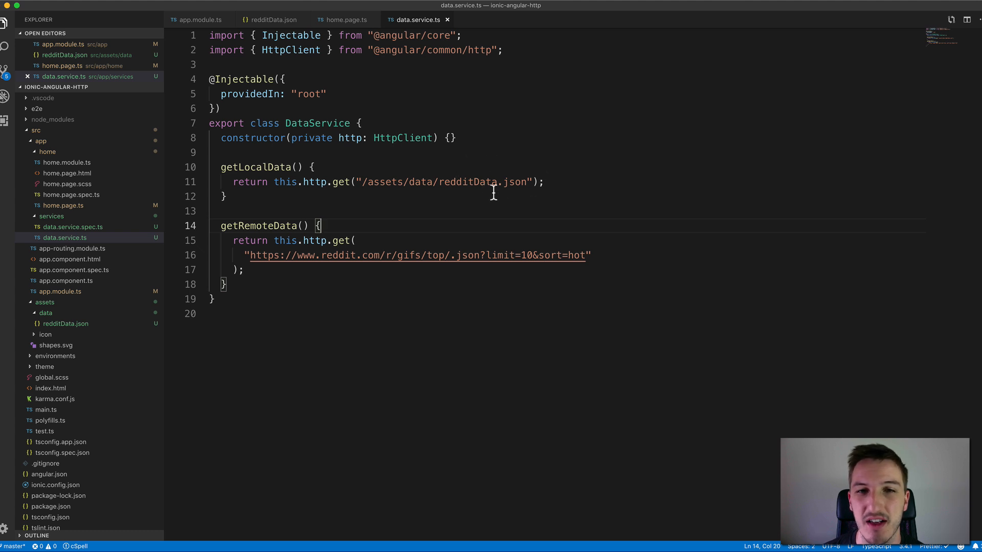
mouse_move(544, 194)
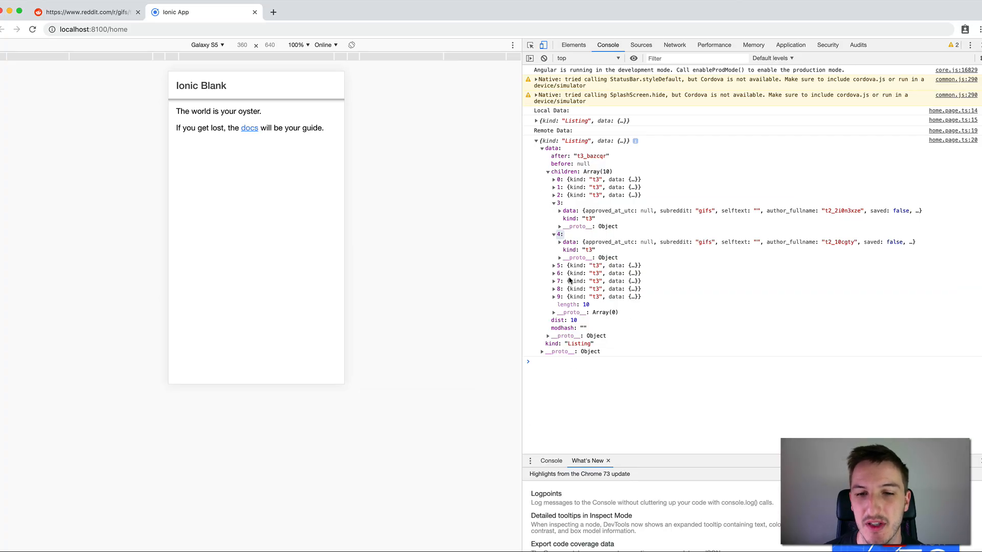
click(553, 186)
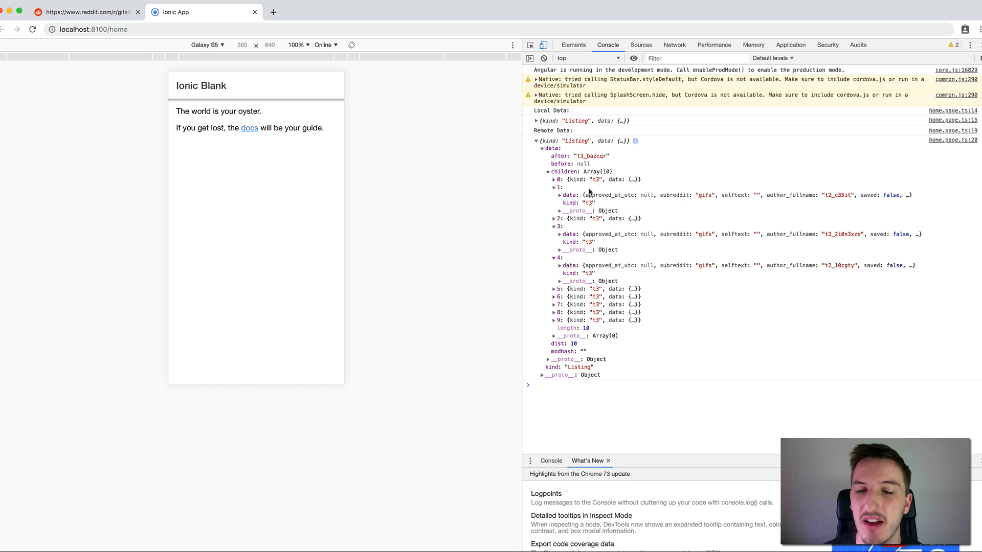
mouse_move(612, 203)
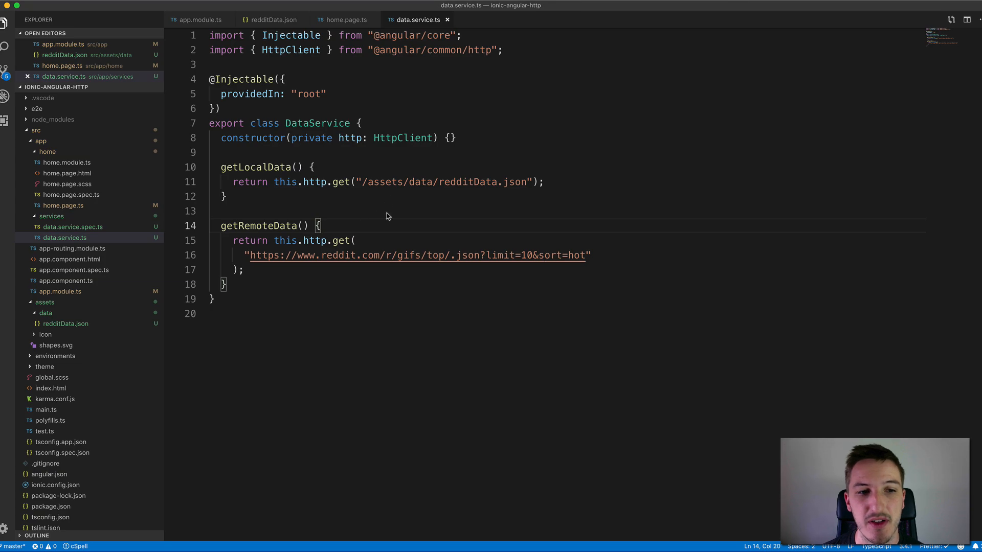
click(226, 196)
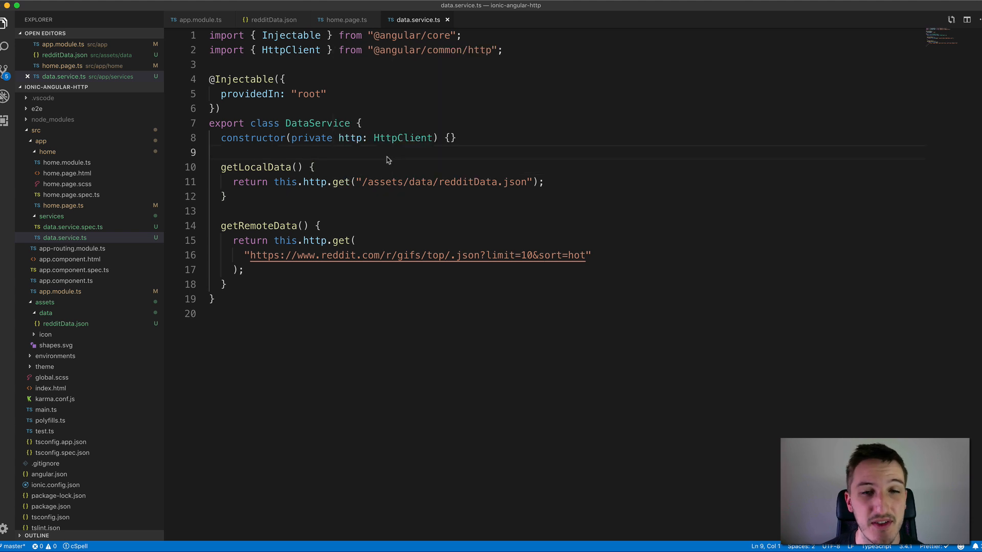
mouse_move(404, 174)
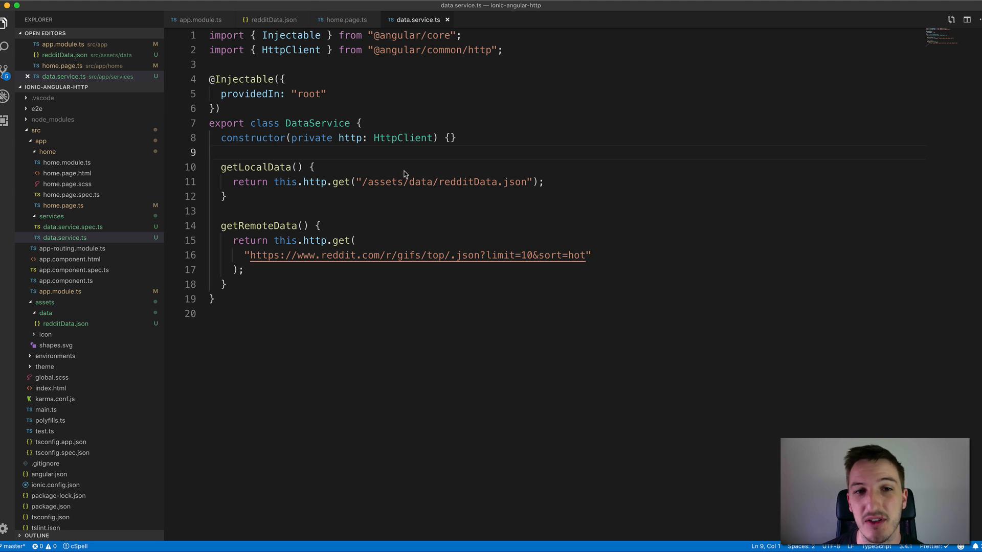